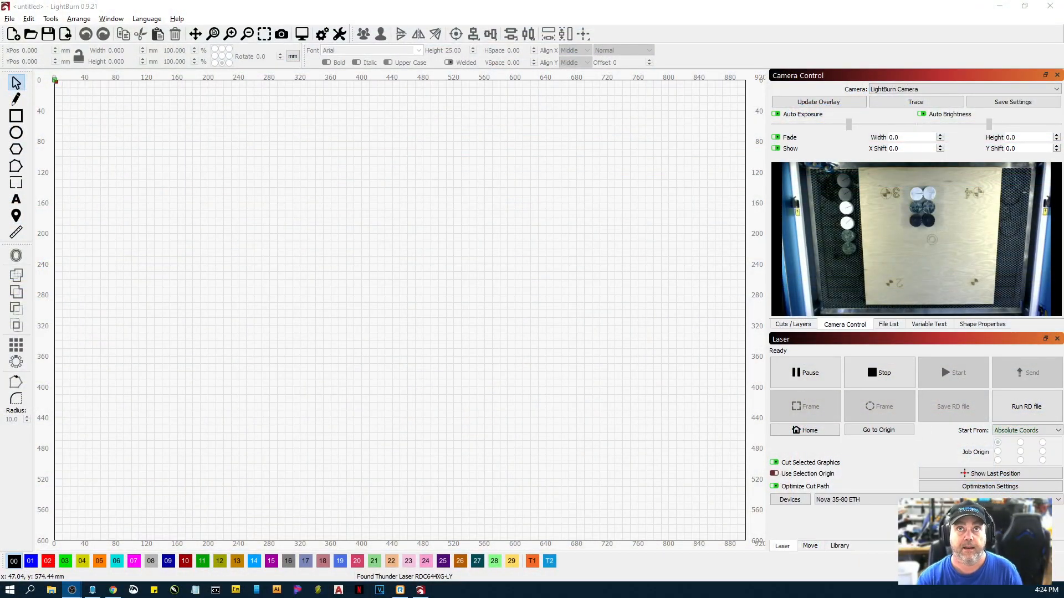
pyautogui.moveTo(155, 307)
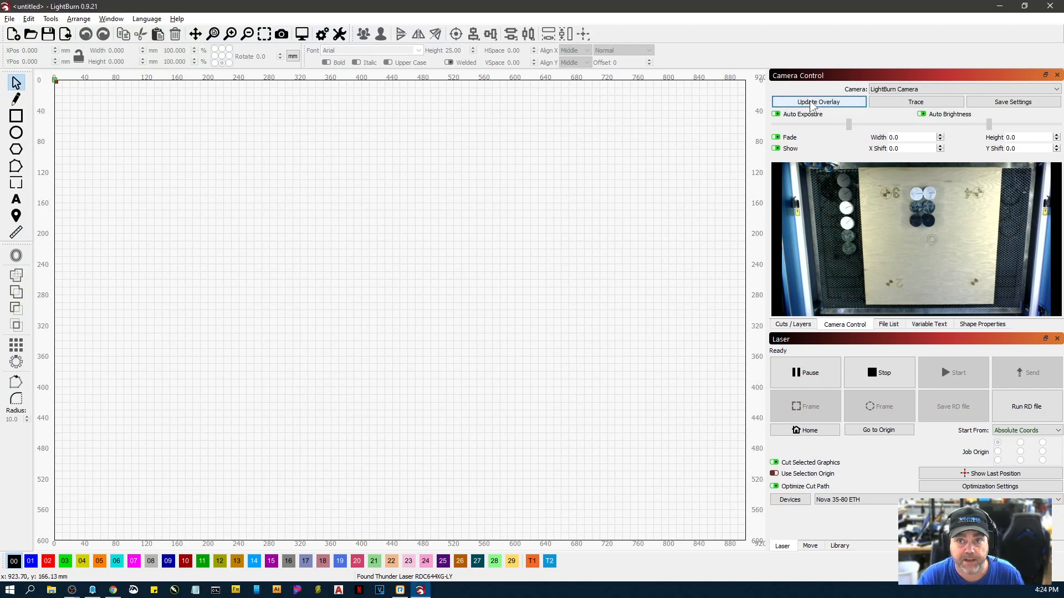
# Refresh the LightBurn camera image, visit the Thunder Laser article, and return to the basic generator
pyautogui.click(818, 102)
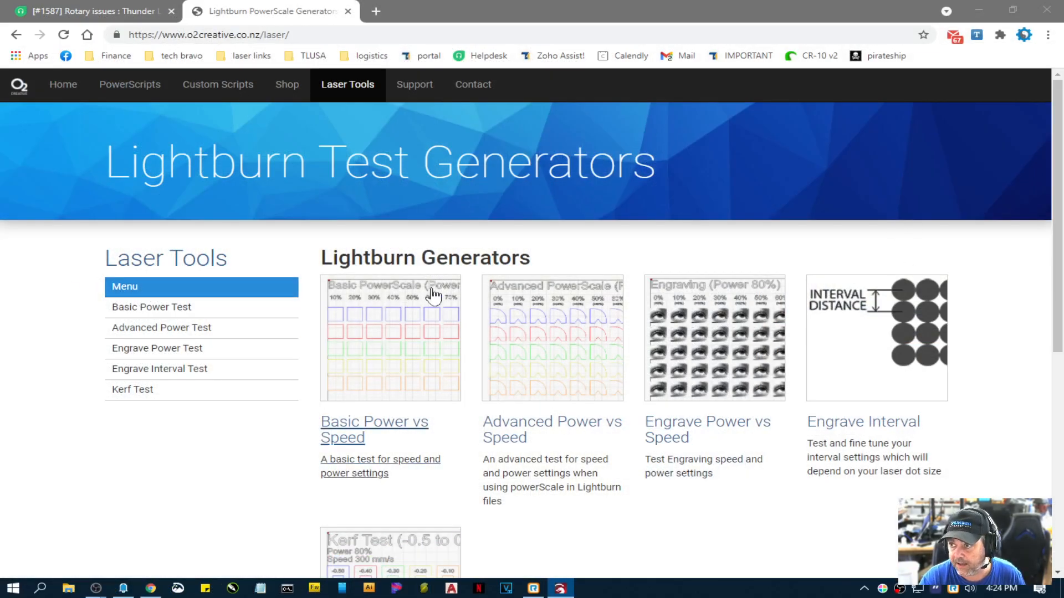
pyautogui.moveTo(238, 48)
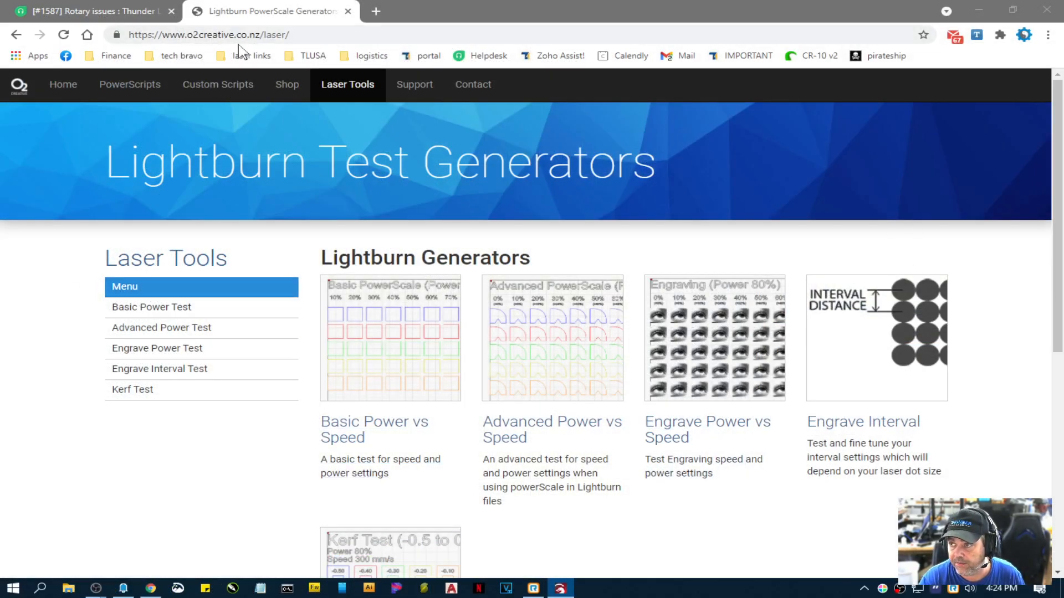
pyautogui.moveTo(315, 311)
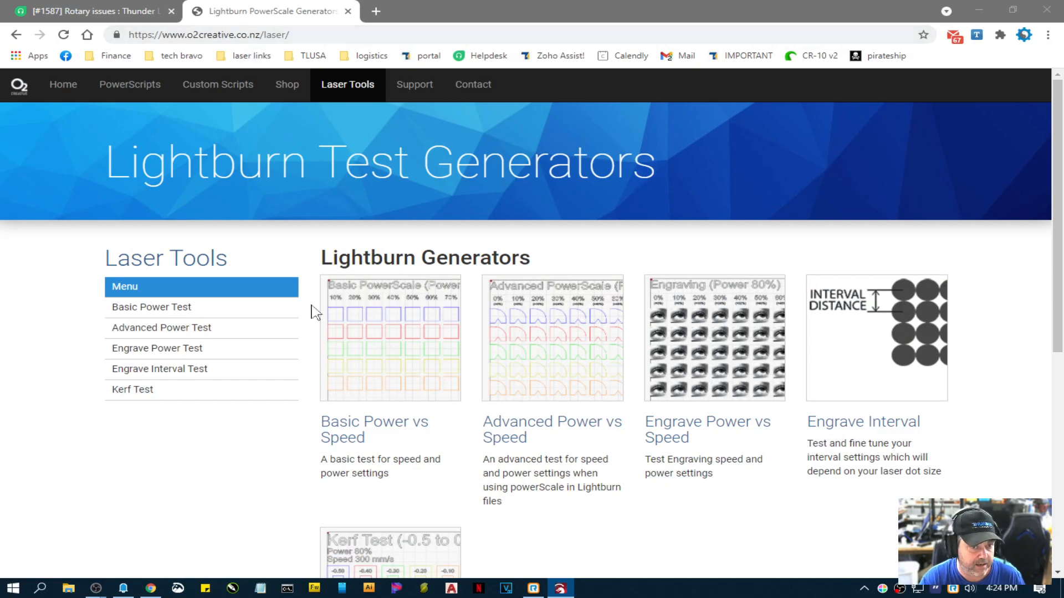
pyautogui.moveTo(90, 16)
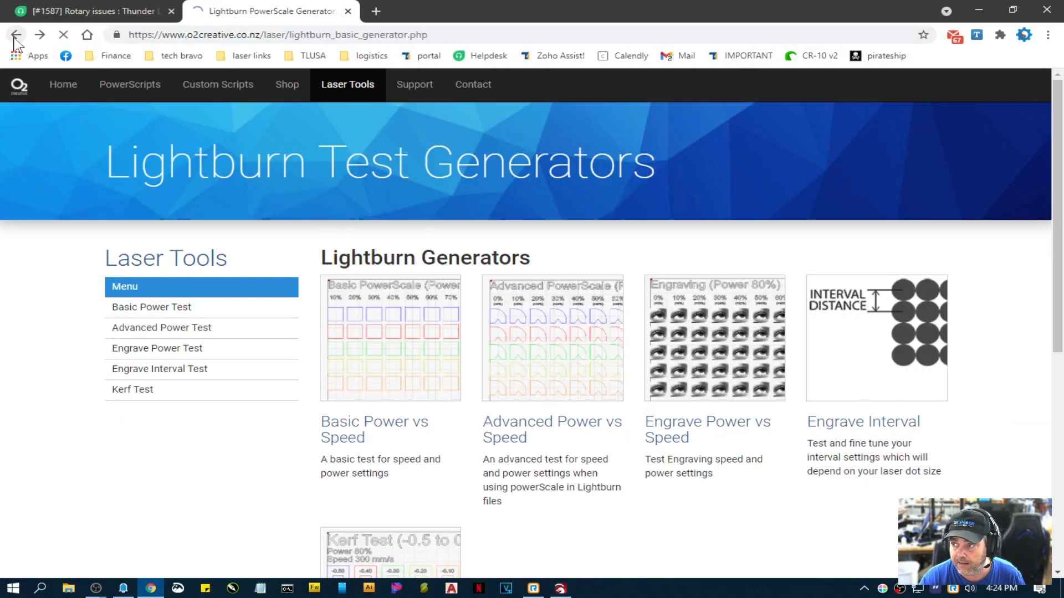
pyautogui.click(19, 34)
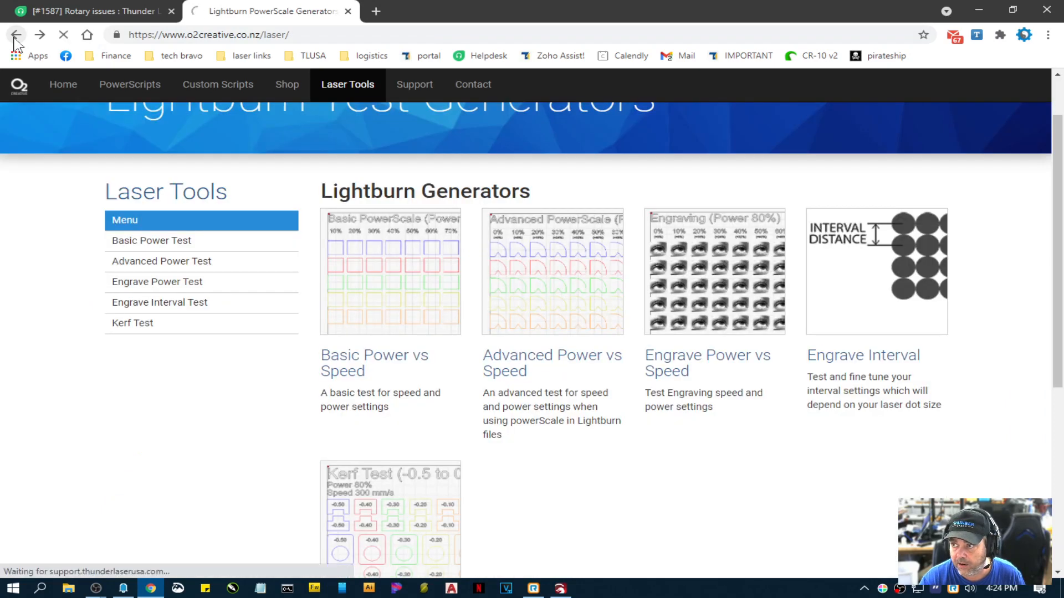
pyautogui.click(18, 34)
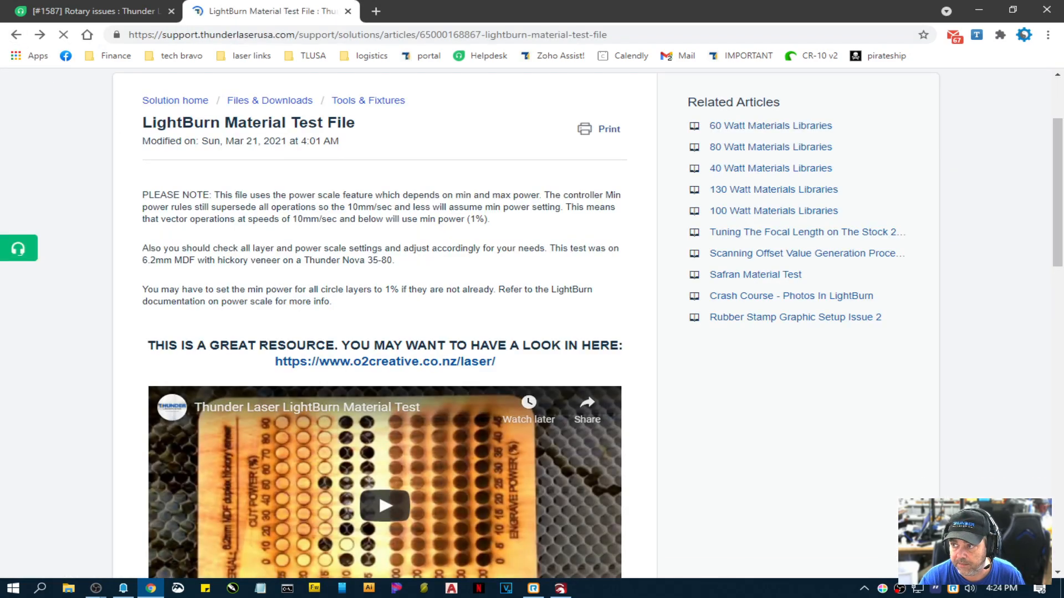
pyautogui.scroll(-3)
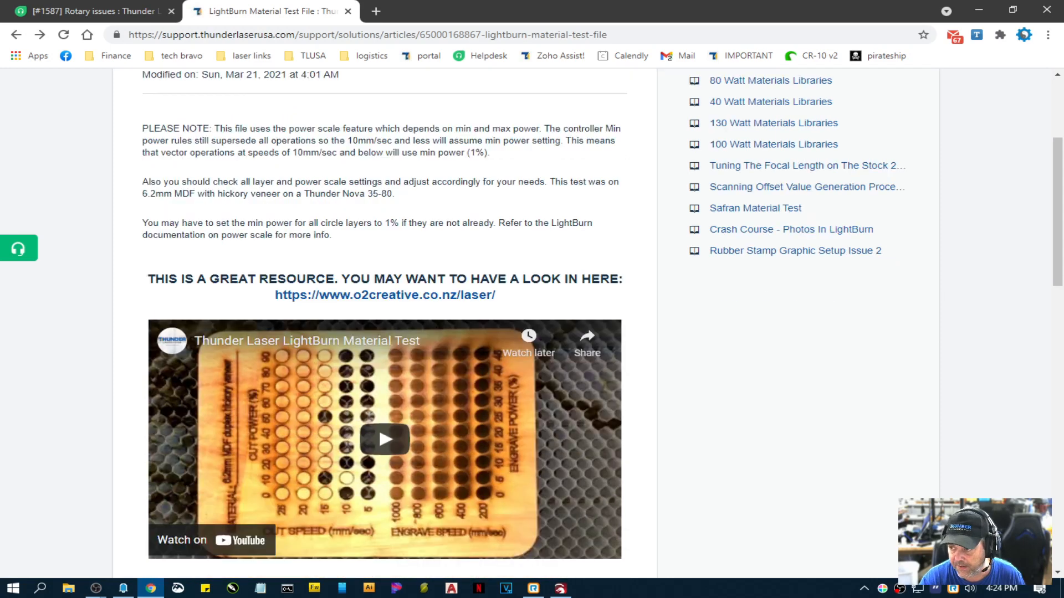
pyautogui.click(384, 295)
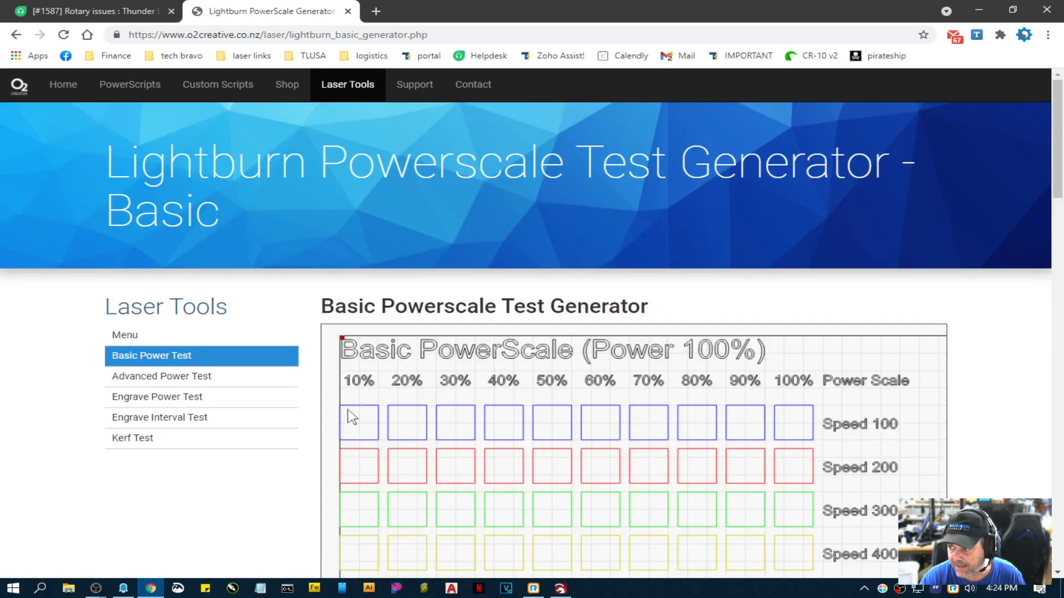
pyautogui.scroll(-3)
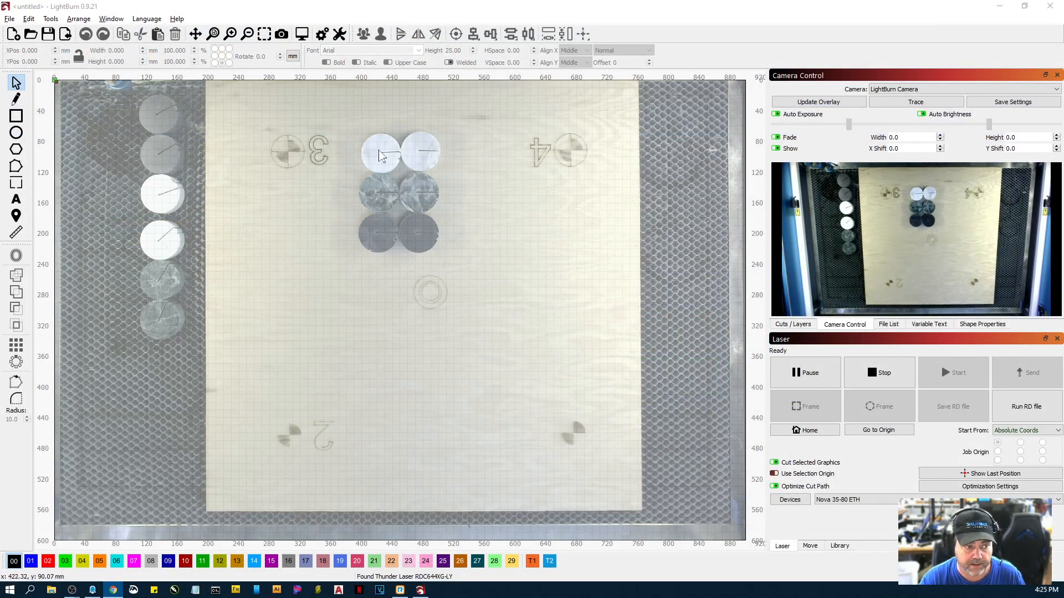
pyautogui.moveTo(374, 164)
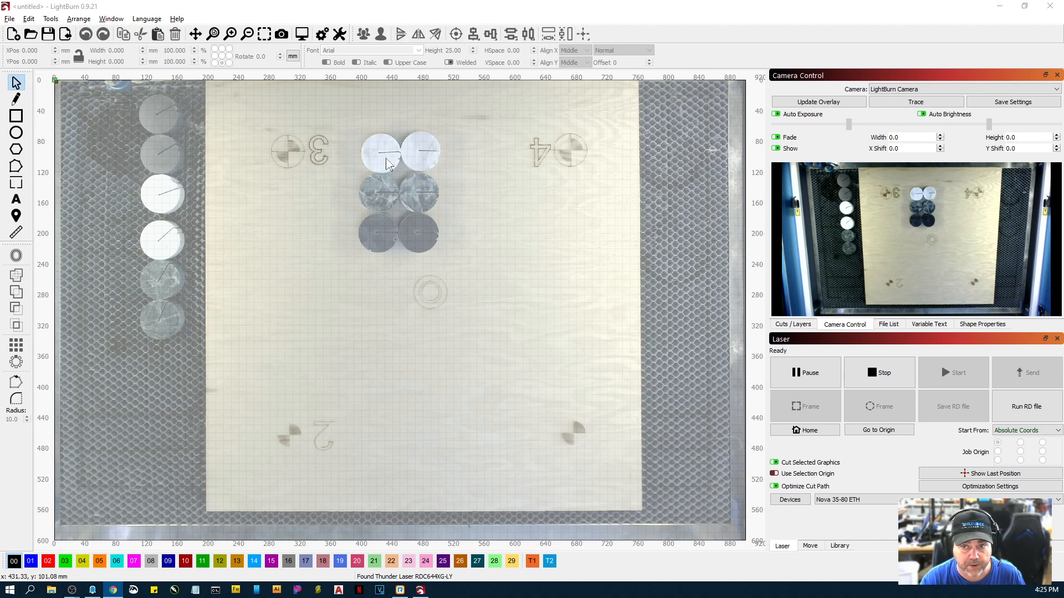
pyautogui.moveTo(420, 176)
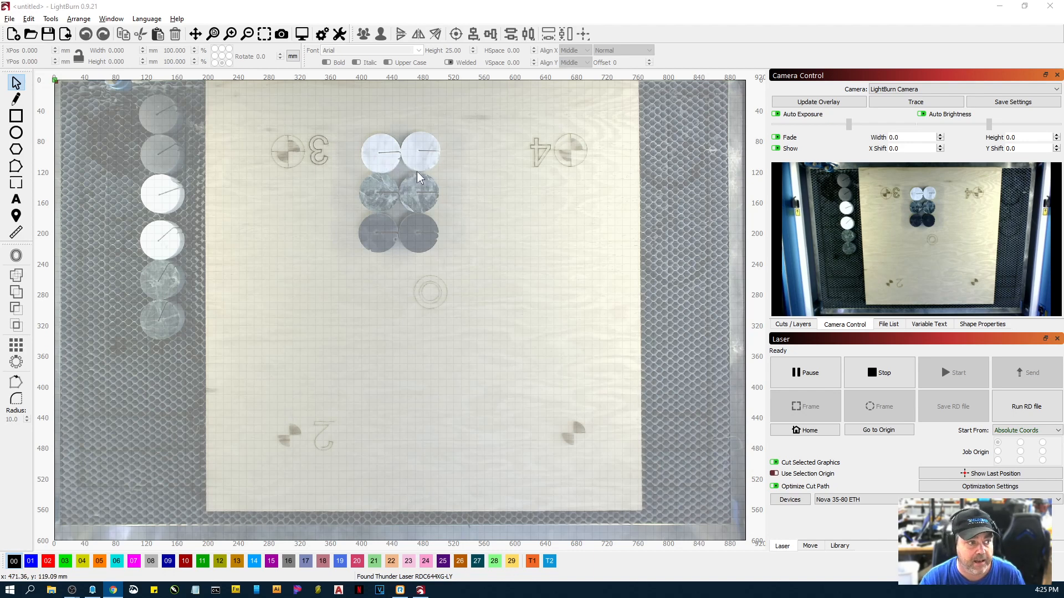
pyautogui.moveTo(427, 177)
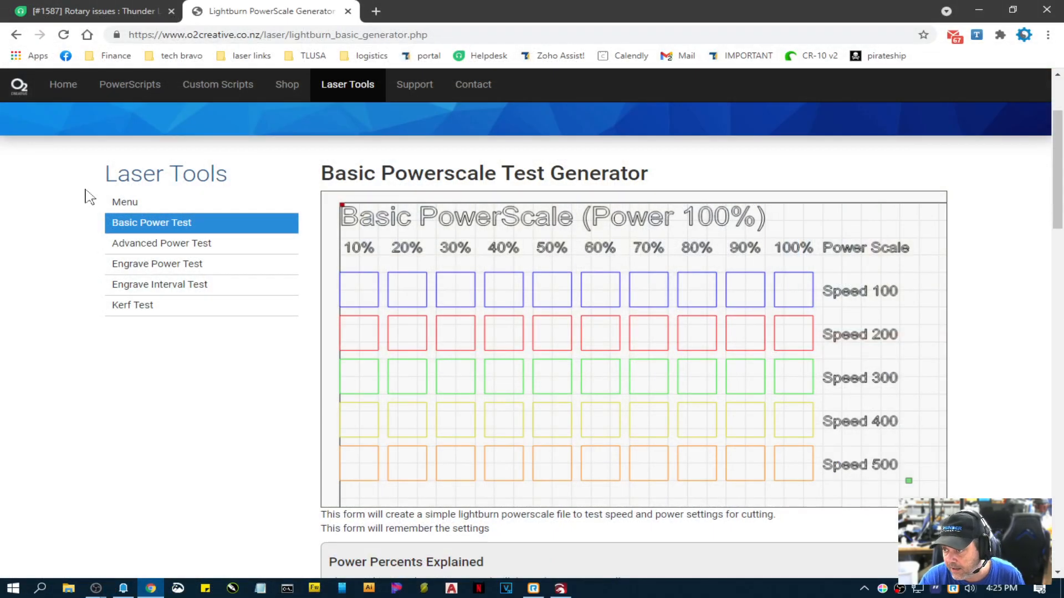
# Set minimum power to 100% and choose 'My Controller uses Min and Max Power'
pyautogui.scroll(-3)
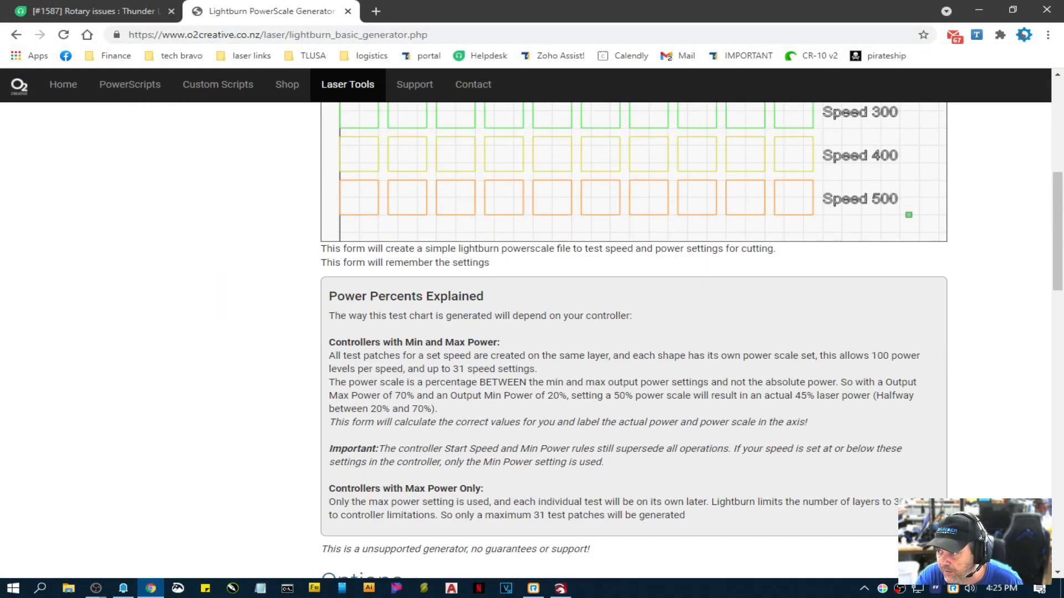
pyautogui.scroll(-3)
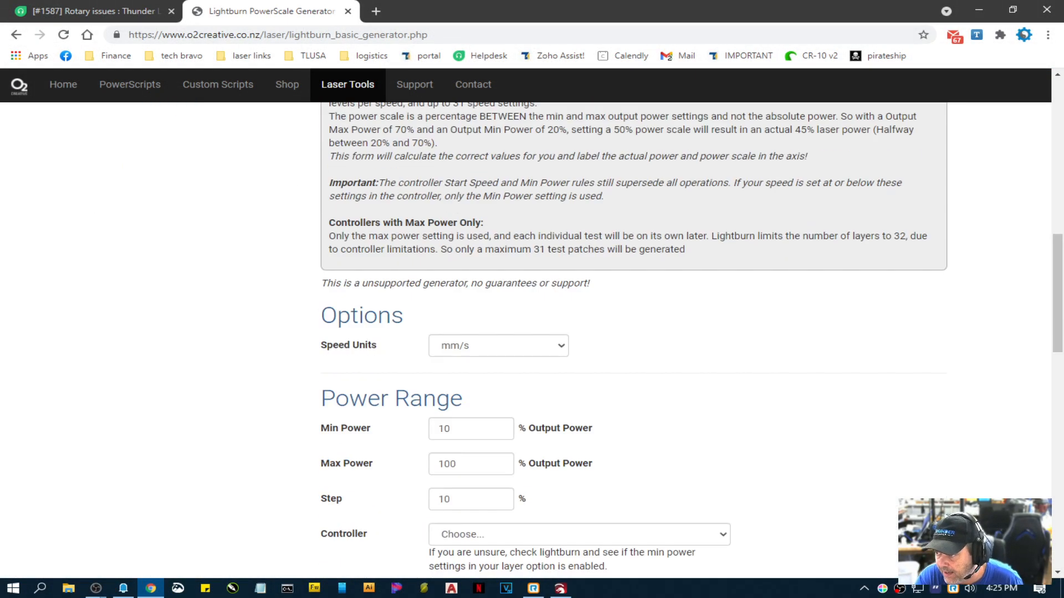
pyautogui.scroll(-3)
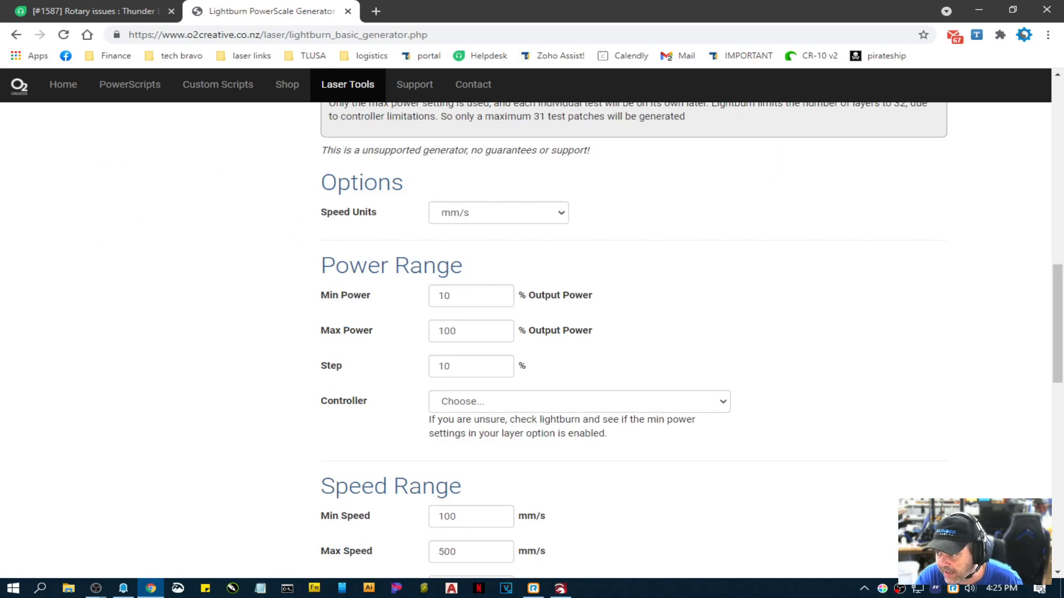
pyautogui.click(471, 295)
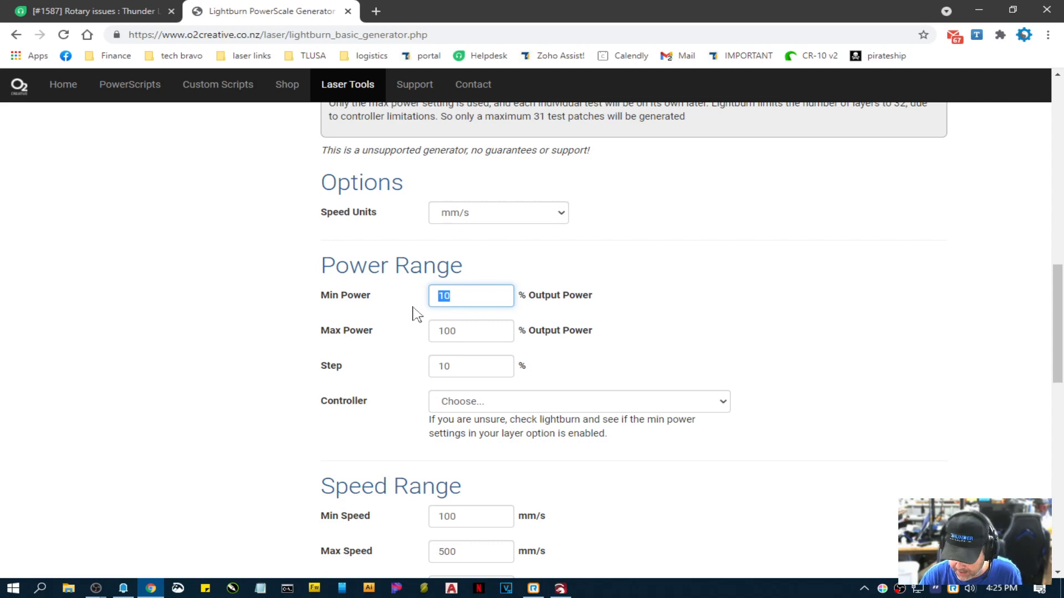
pyautogui.write('2')
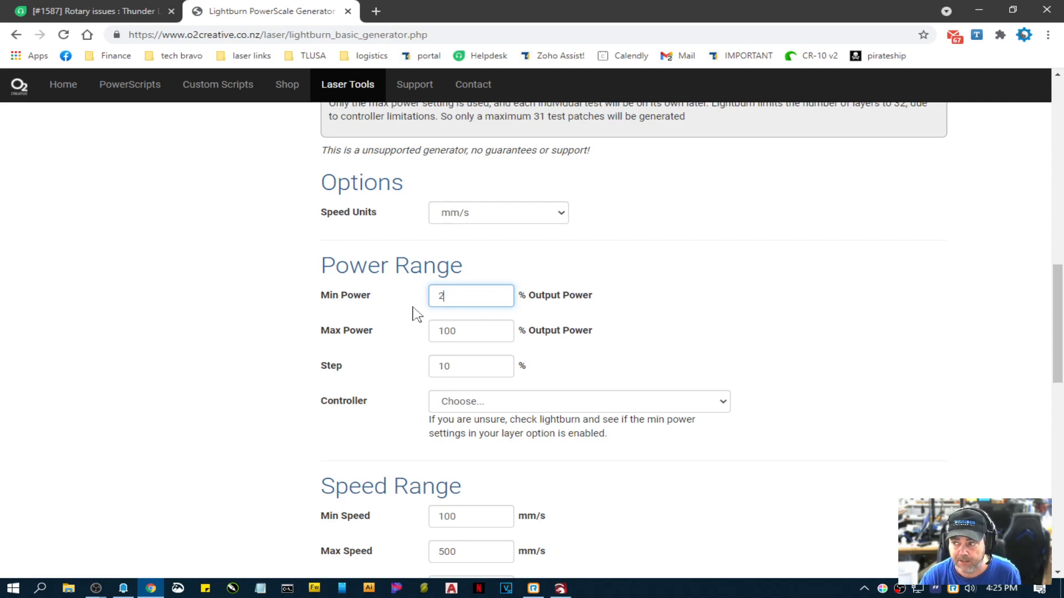
pyautogui.write('0')
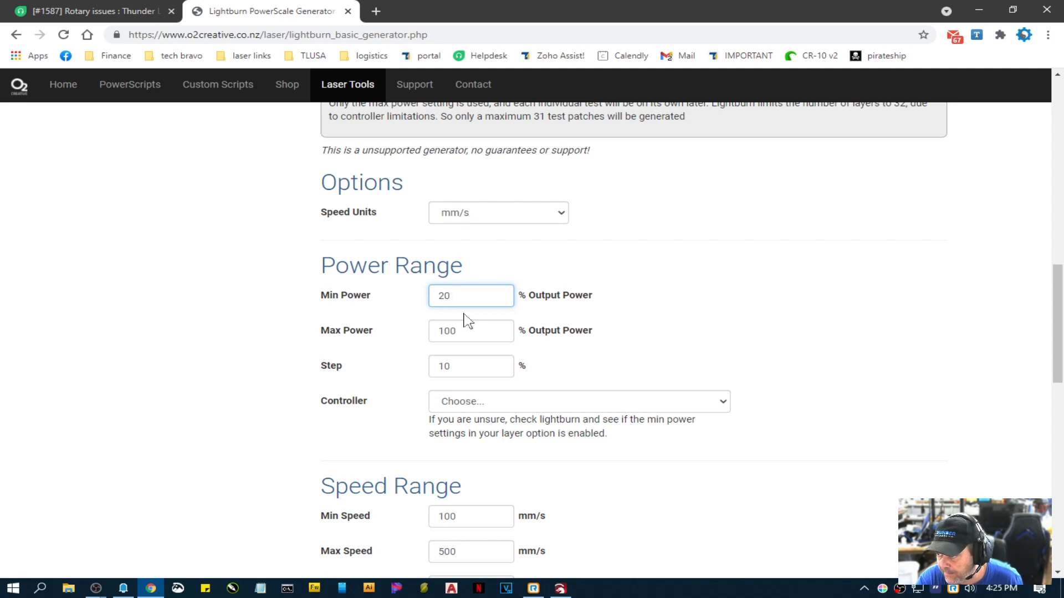
pyautogui.doubleClick(470, 295)
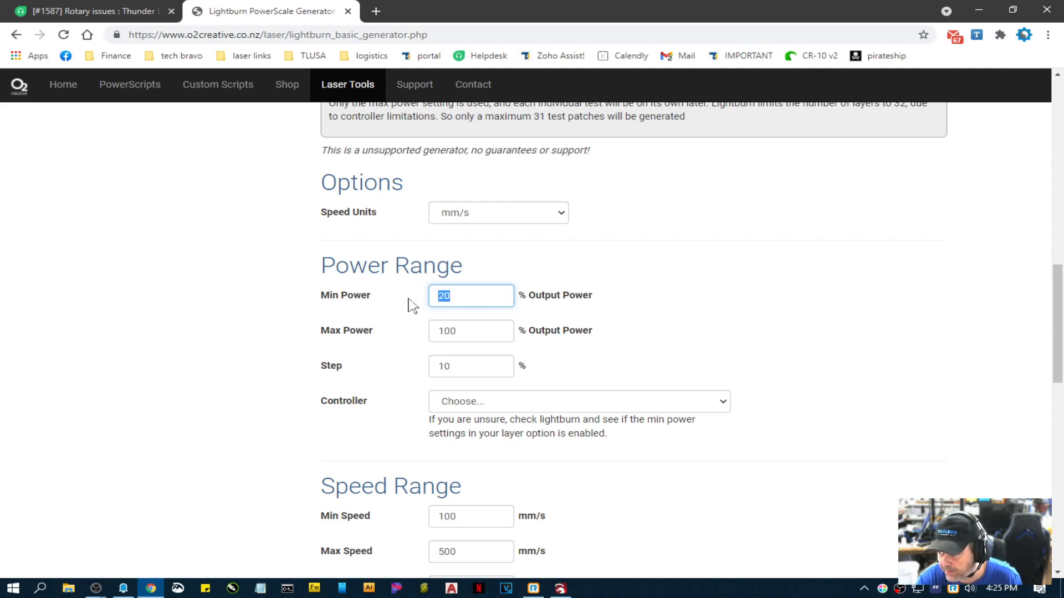
pyautogui.write('50')
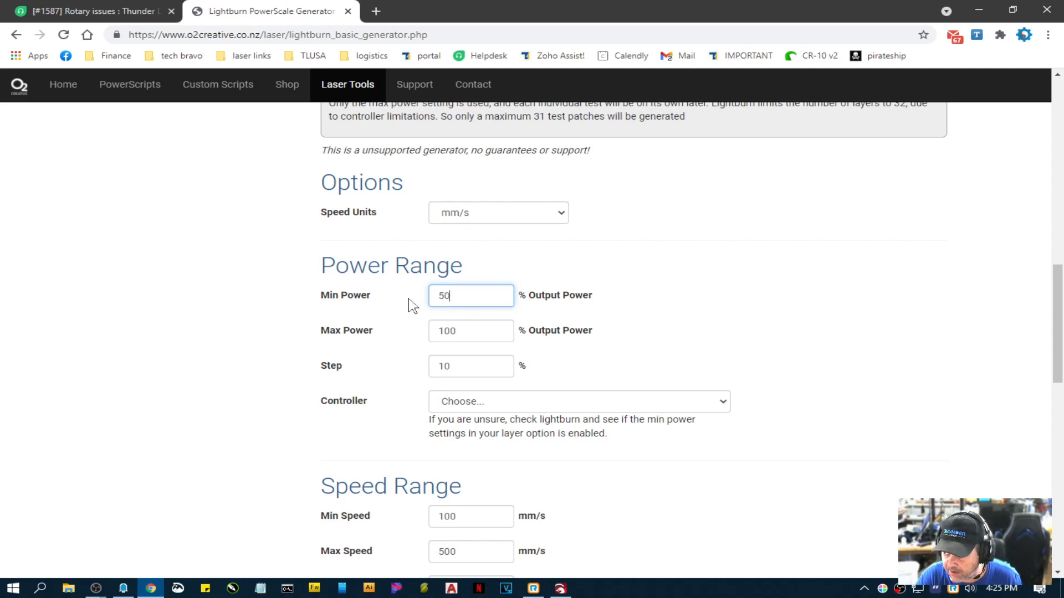
pyautogui.write('500')
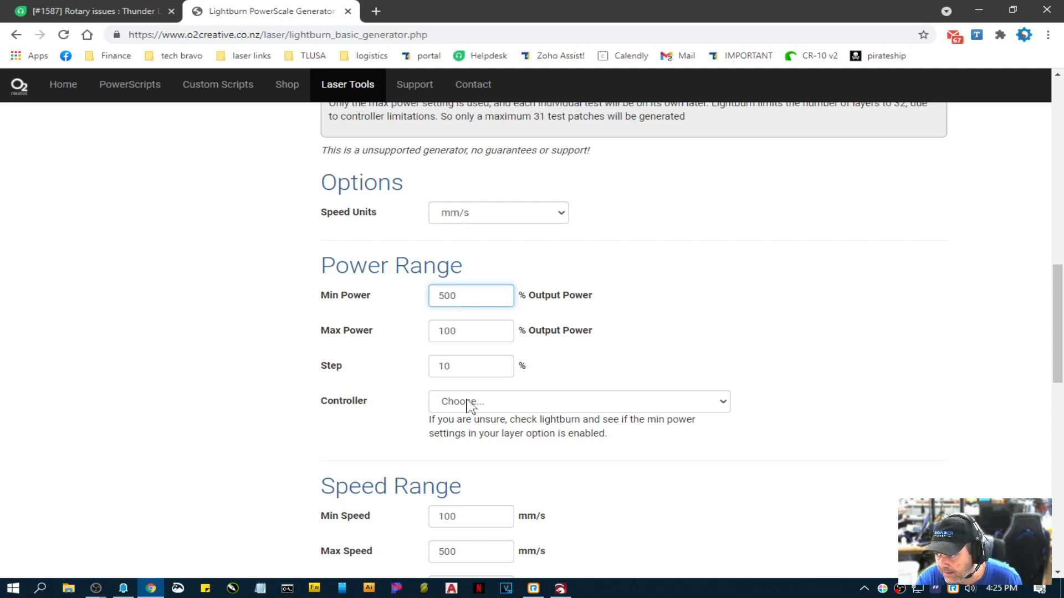
pyautogui.click(579, 401)
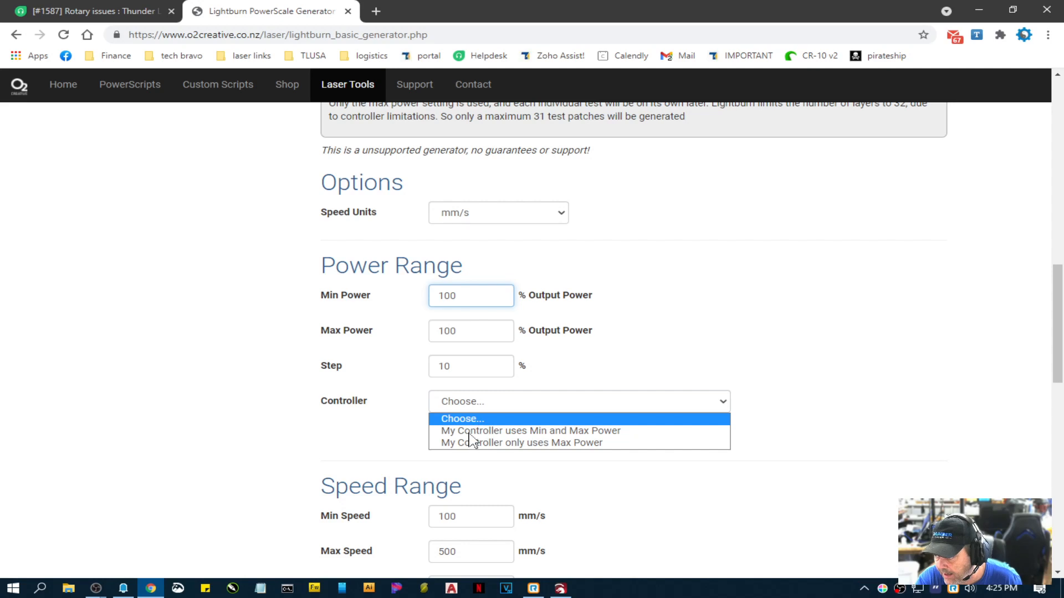
pyautogui.click(531, 430)
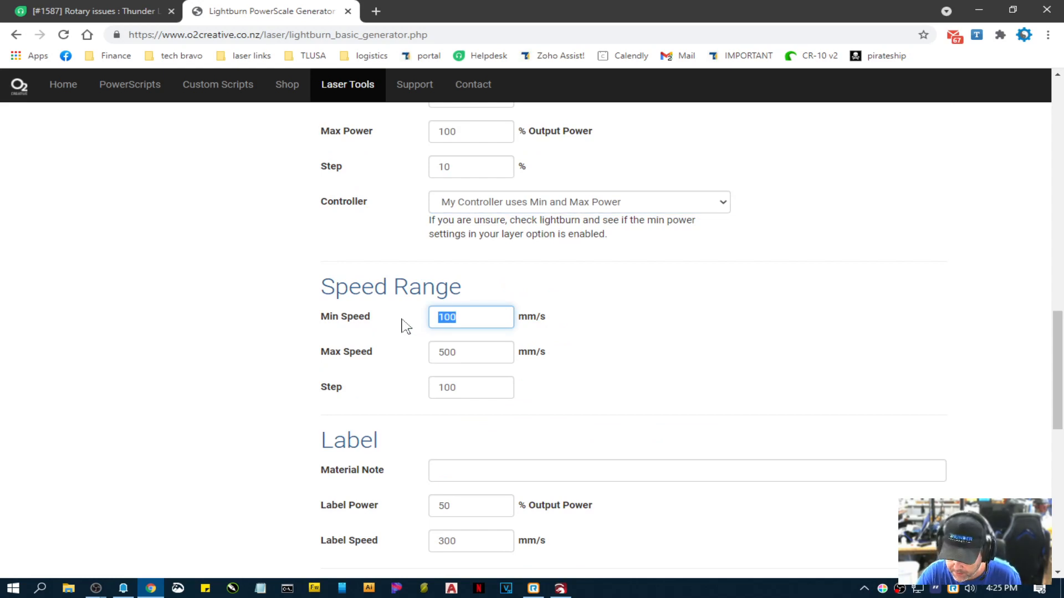
# Set the speed range to 200–600 mm/s in steps of 200
pyautogui.write('200')
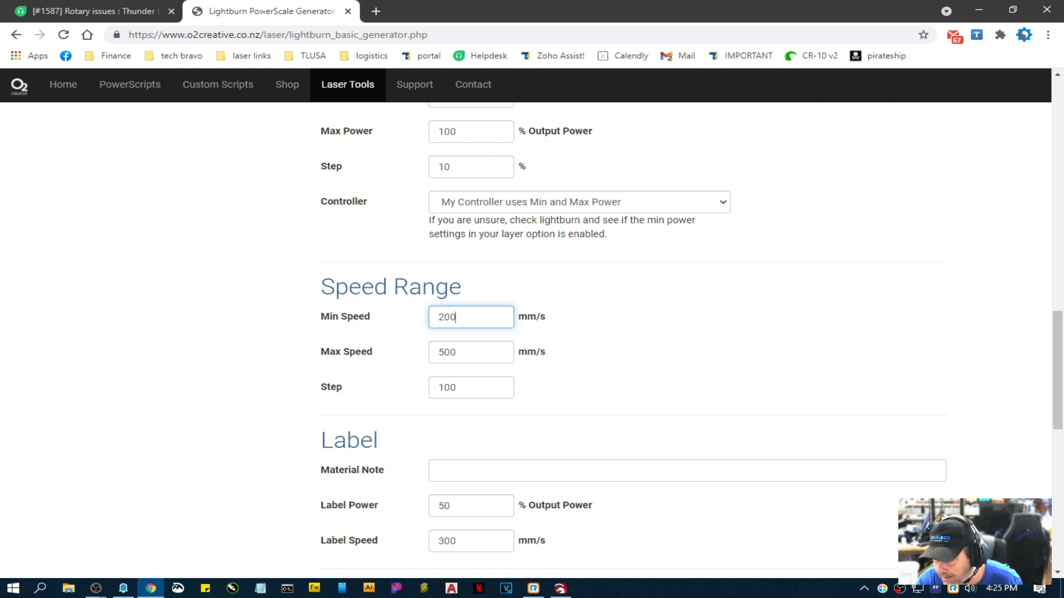
pyautogui.write('600')
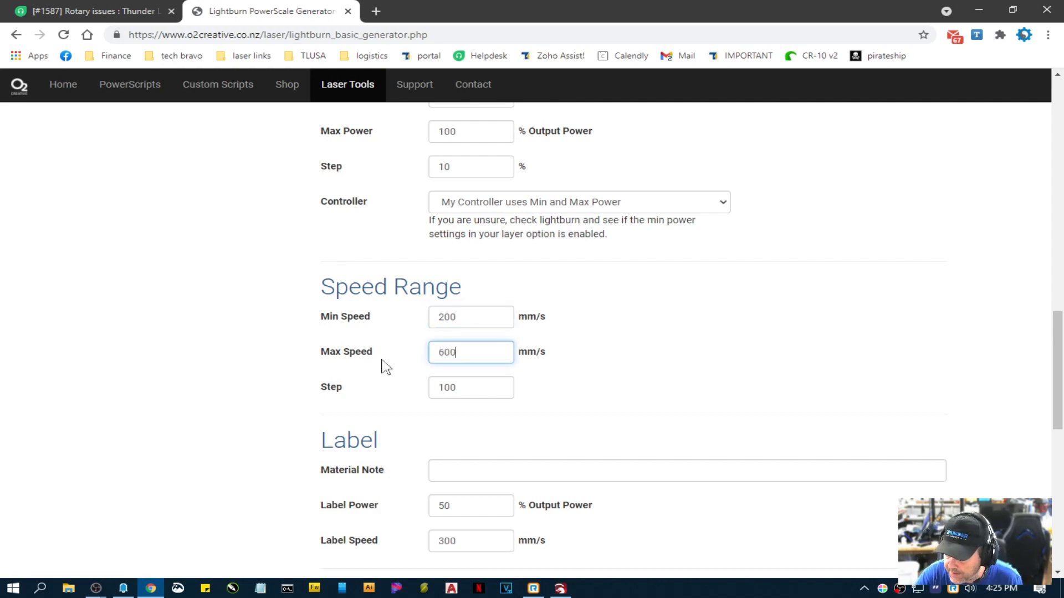
pyautogui.write('20')
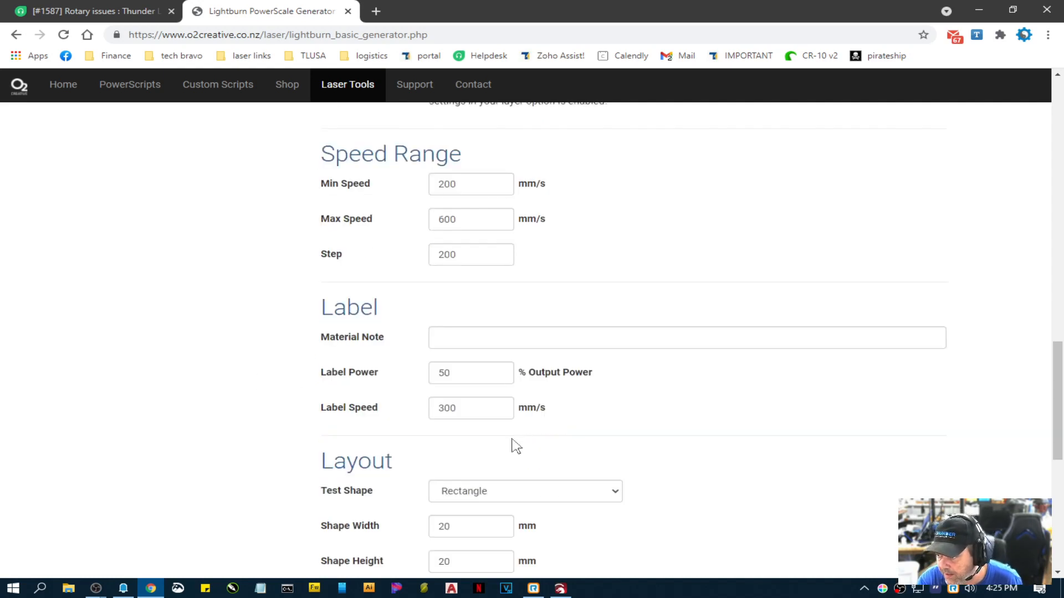
pyautogui.moveTo(562, 392)
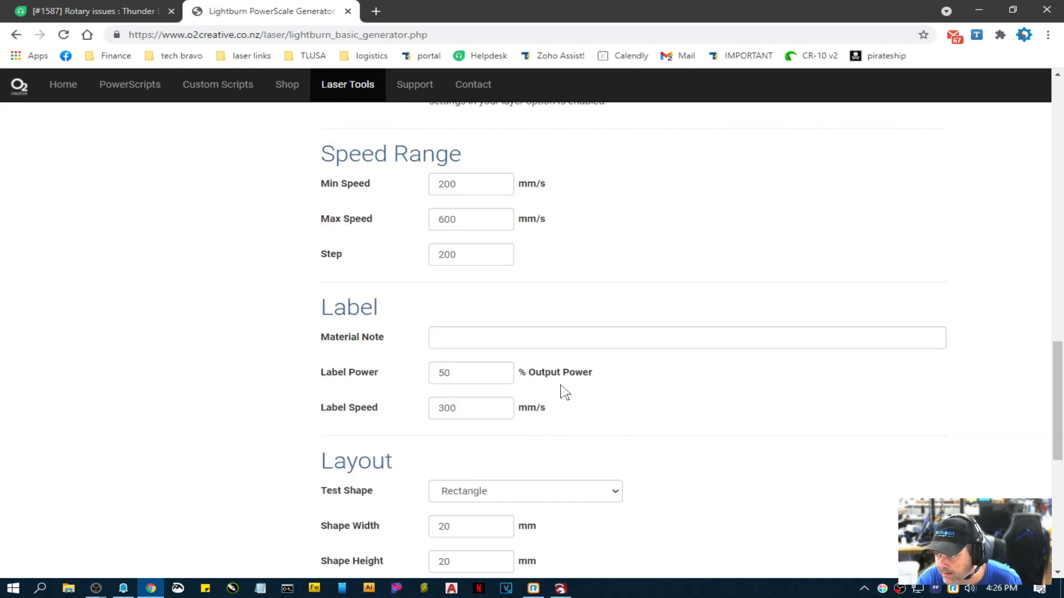
# Make the shapes 10×10 mm with 3 mm gaps and generate the LightBurn file
pyautogui.scroll(-3)
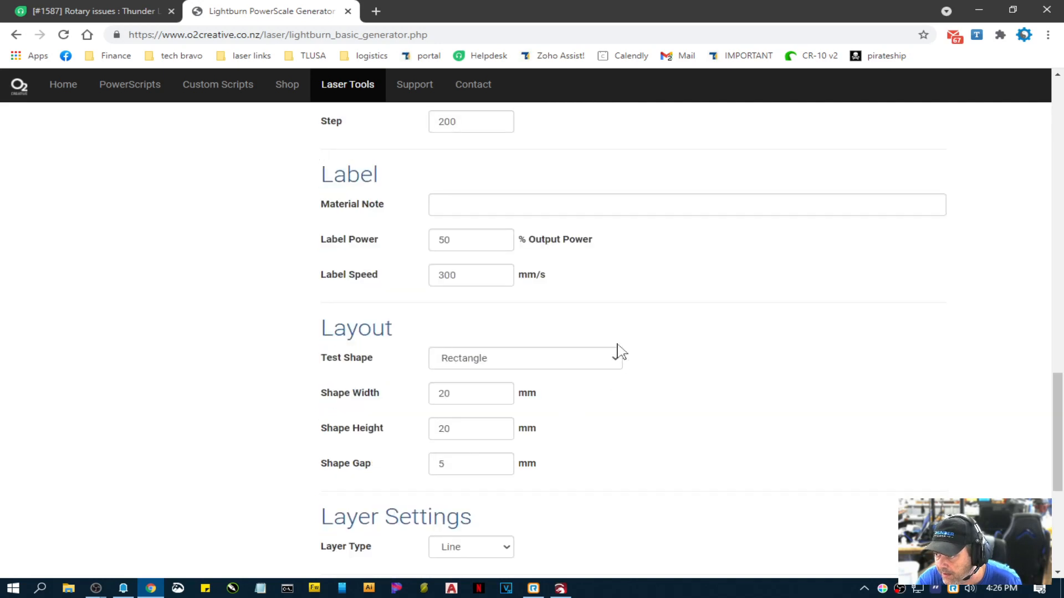
pyautogui.scroll(-3)
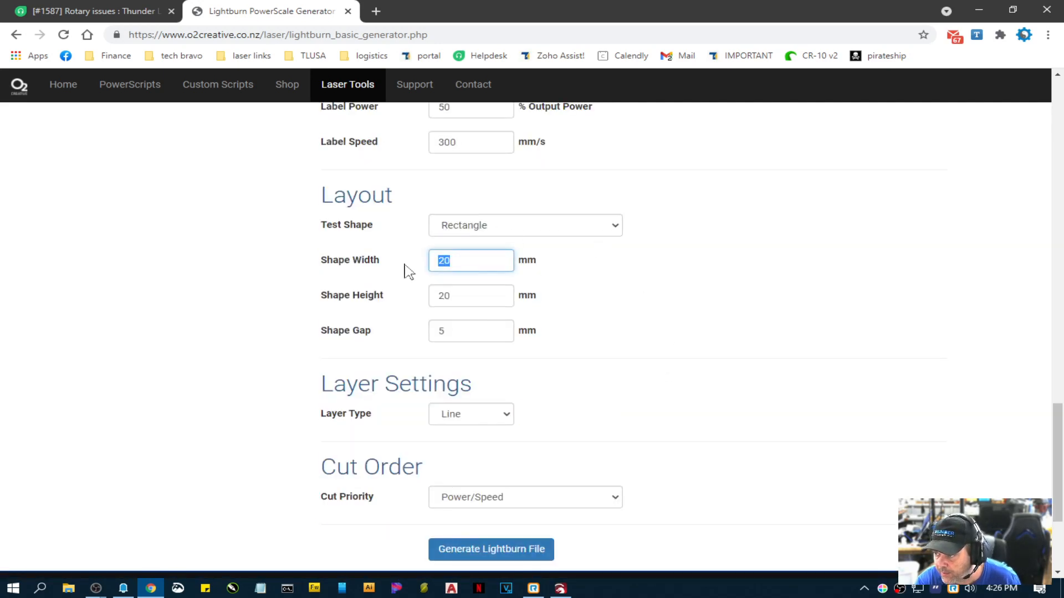
pyautogui.write('10')
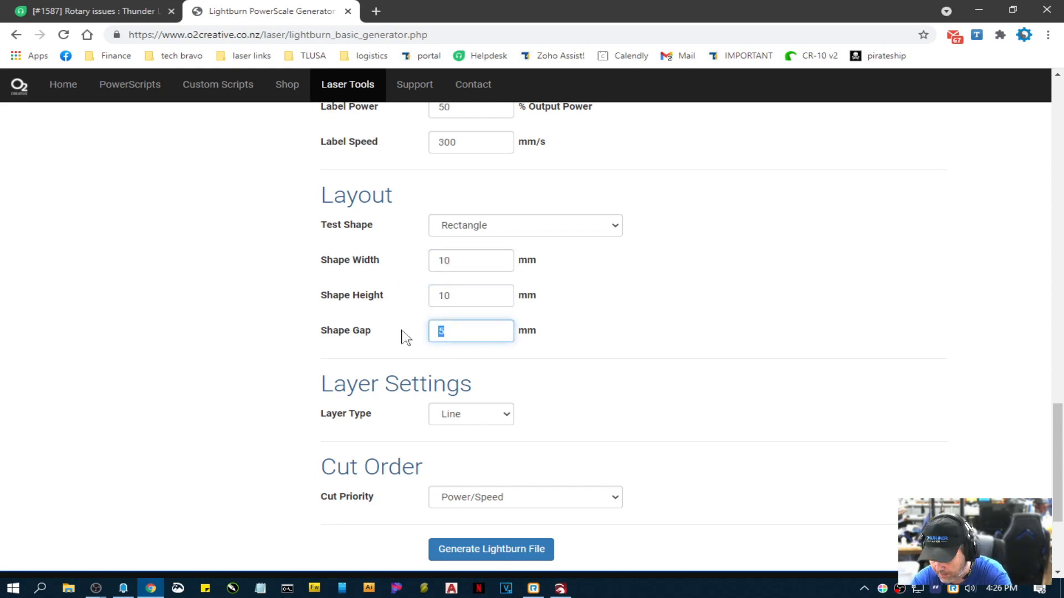
pyautogui.write('3')
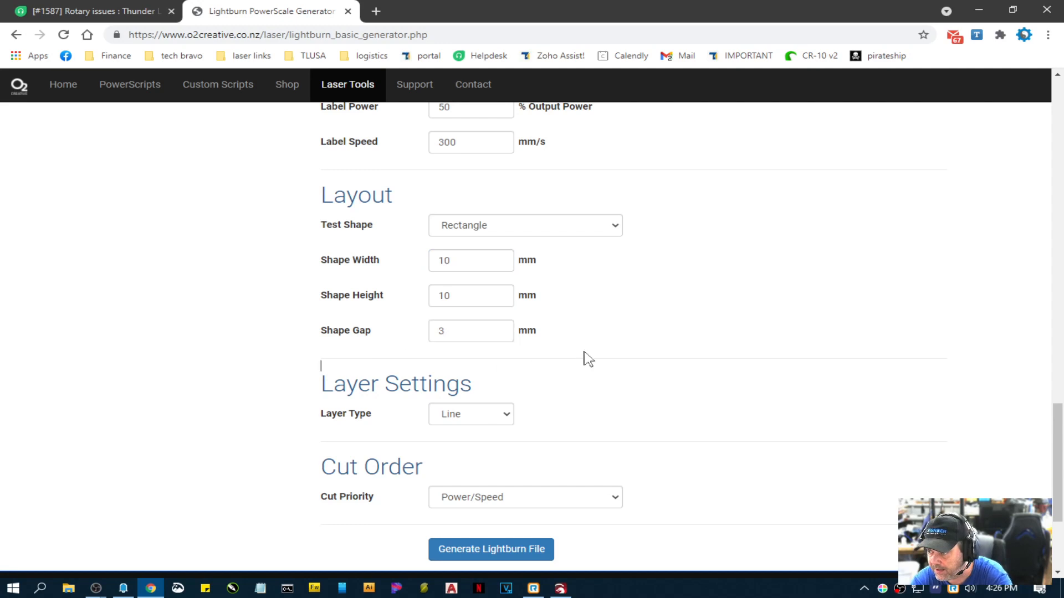
pyautogui.scroll(-3)
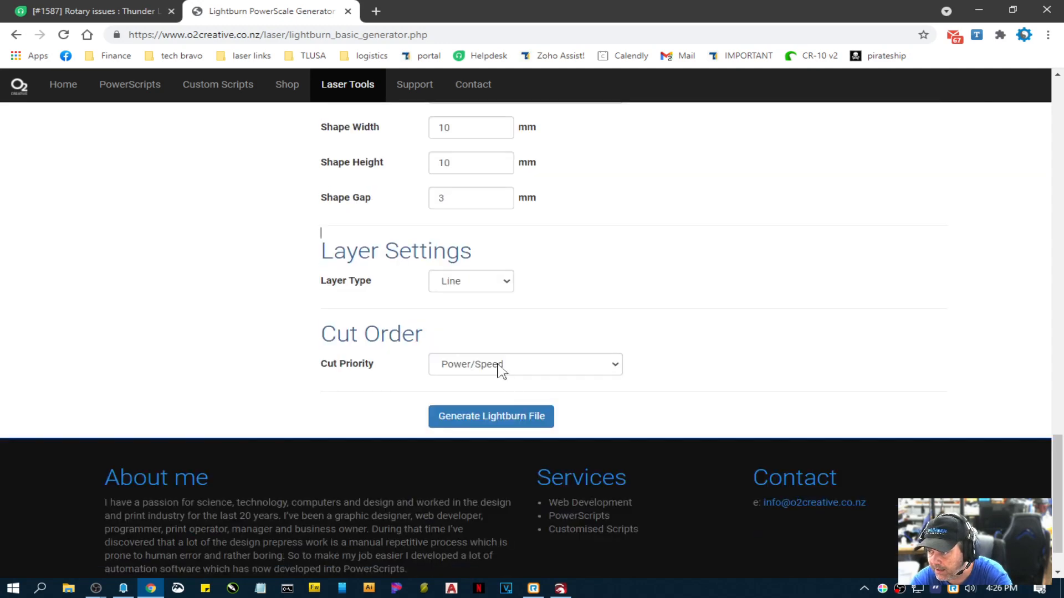
pyautogui.click(491, 417)
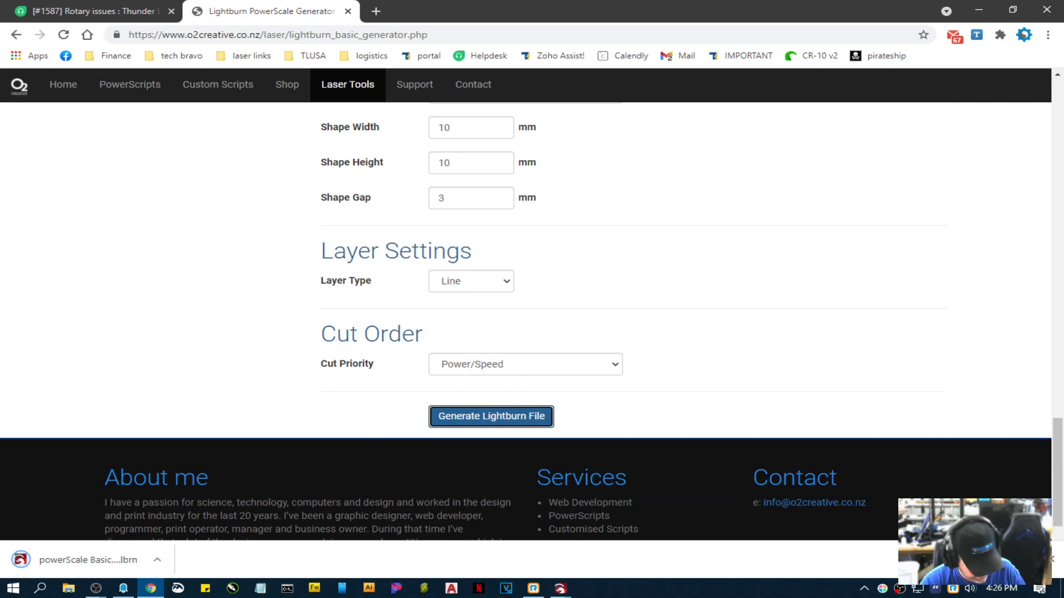
# Open the downloaded PowerScale .lbrn file and dismiss its project notes
pyautogui.click(491, 416)
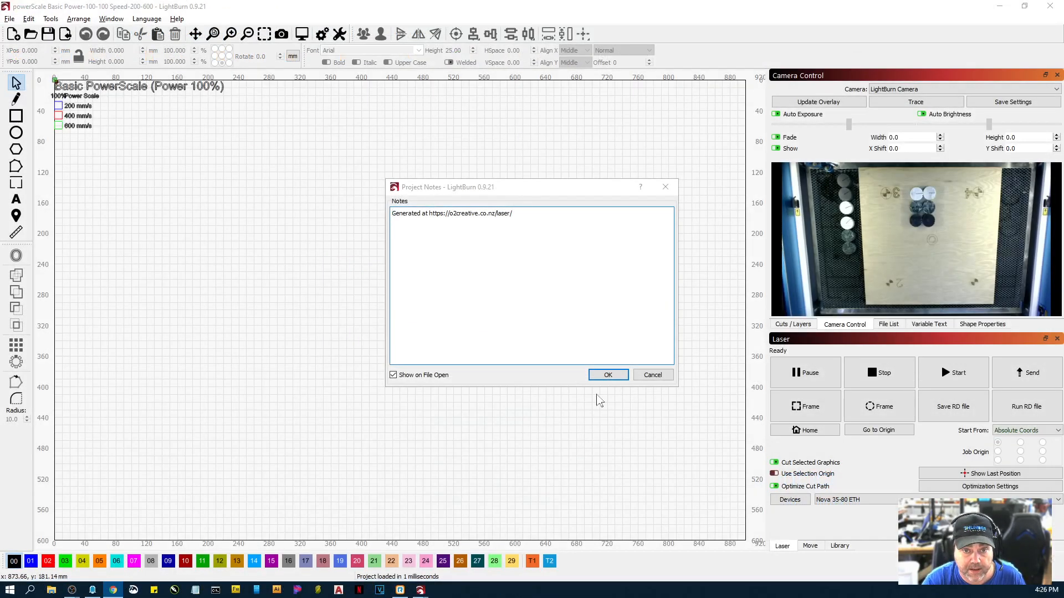
pyautogui.click(608, 374)
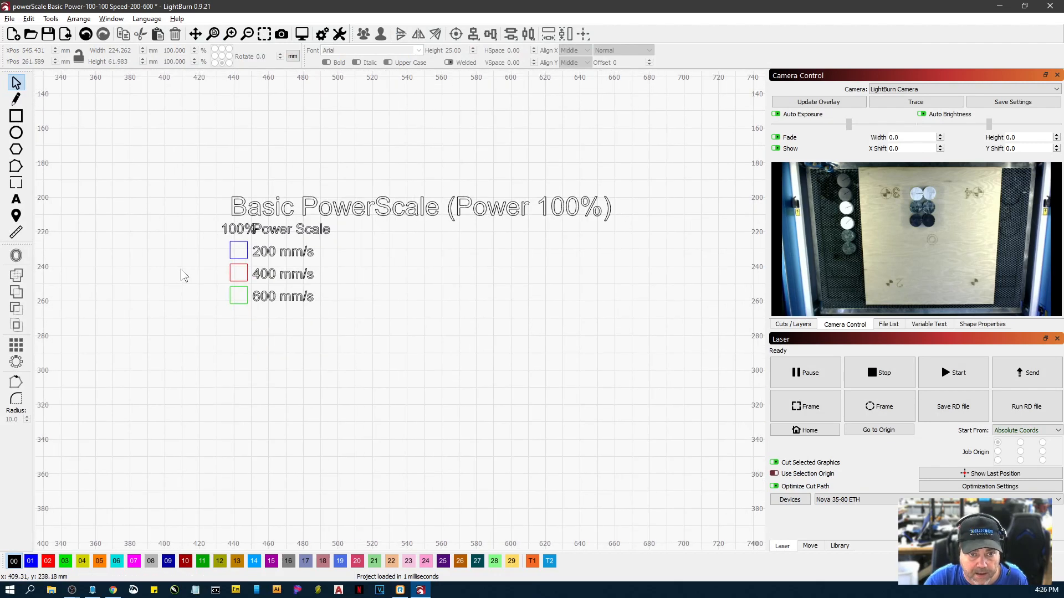
pyautogui.moveTo(233, 309)
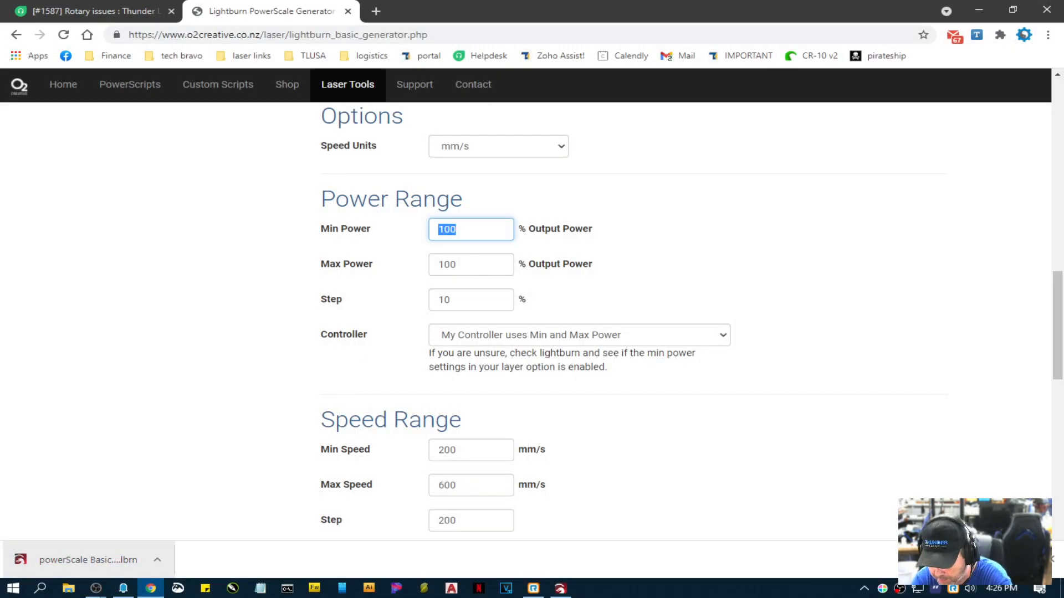
# Set Min Power 20 and power Step 20, then regenerate the LightBurn file
pyautogui.write('50')
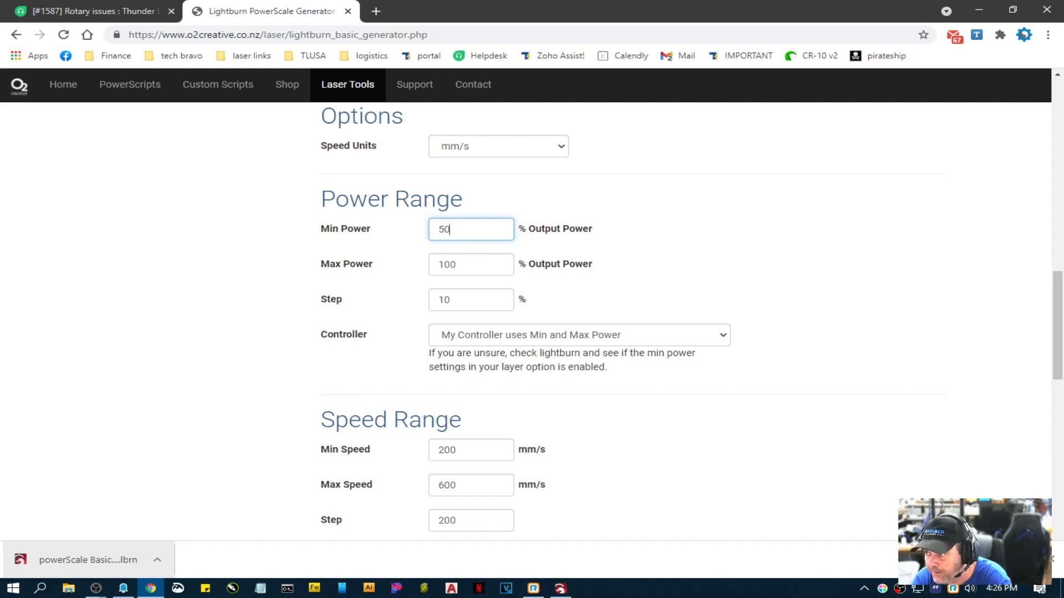
pyautogui.click(471, 265)
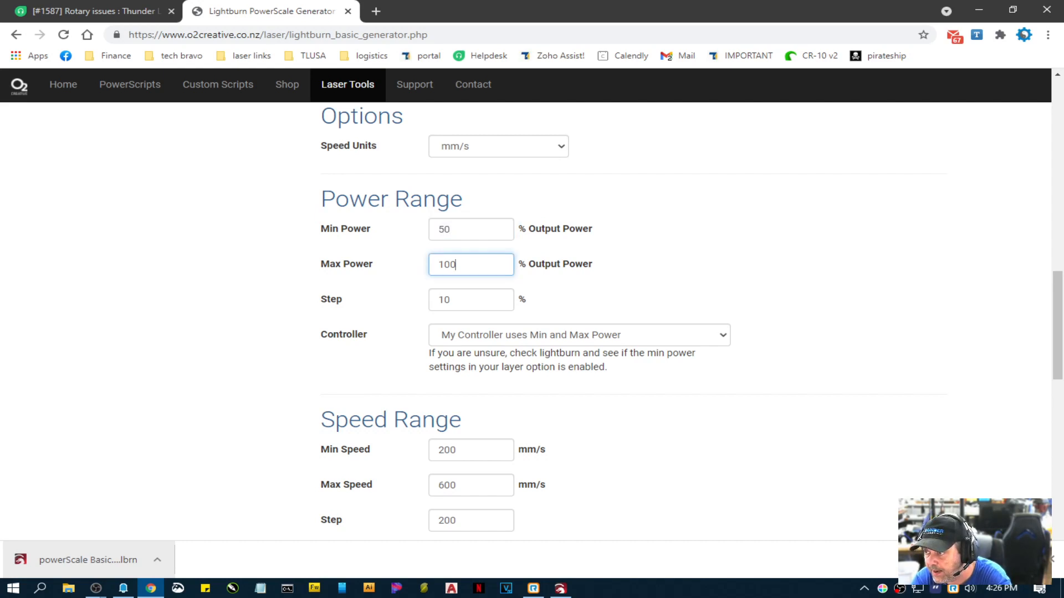
pyautogui.write('20')
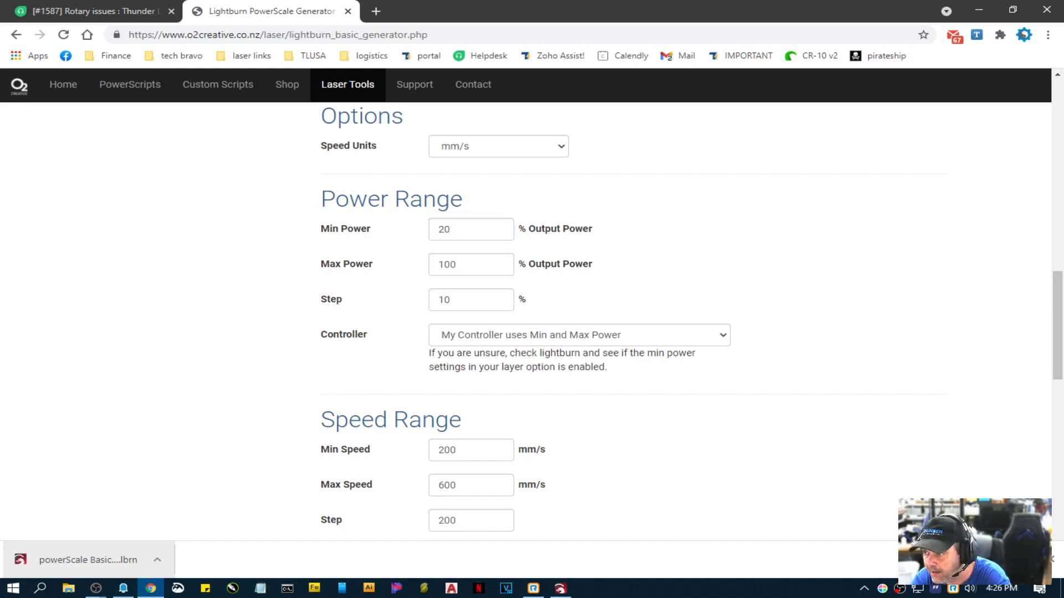
pyautogui.tripleClick(470, 300)
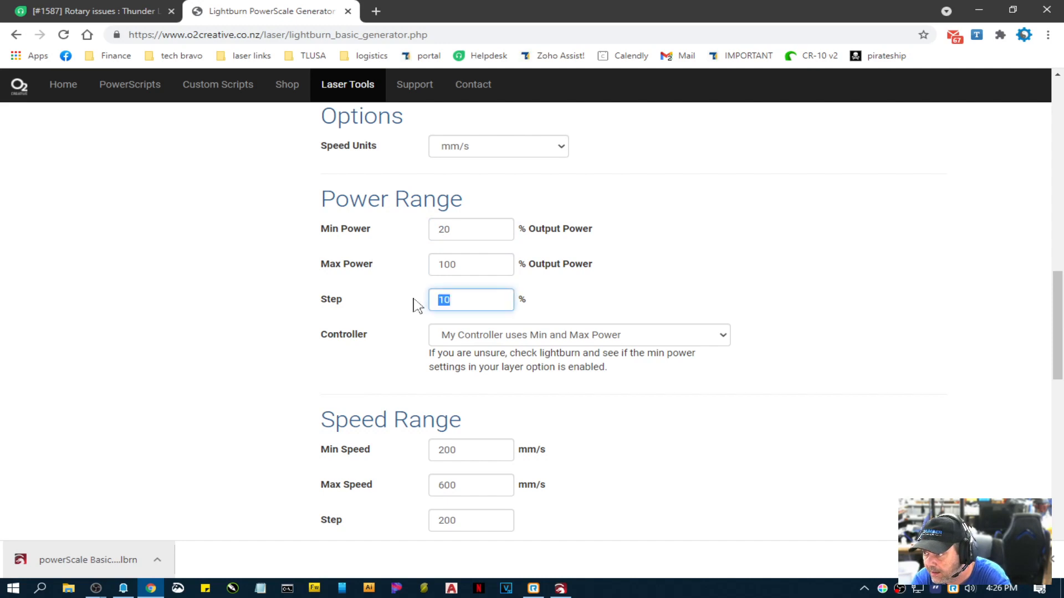
pyautogui.write('20')
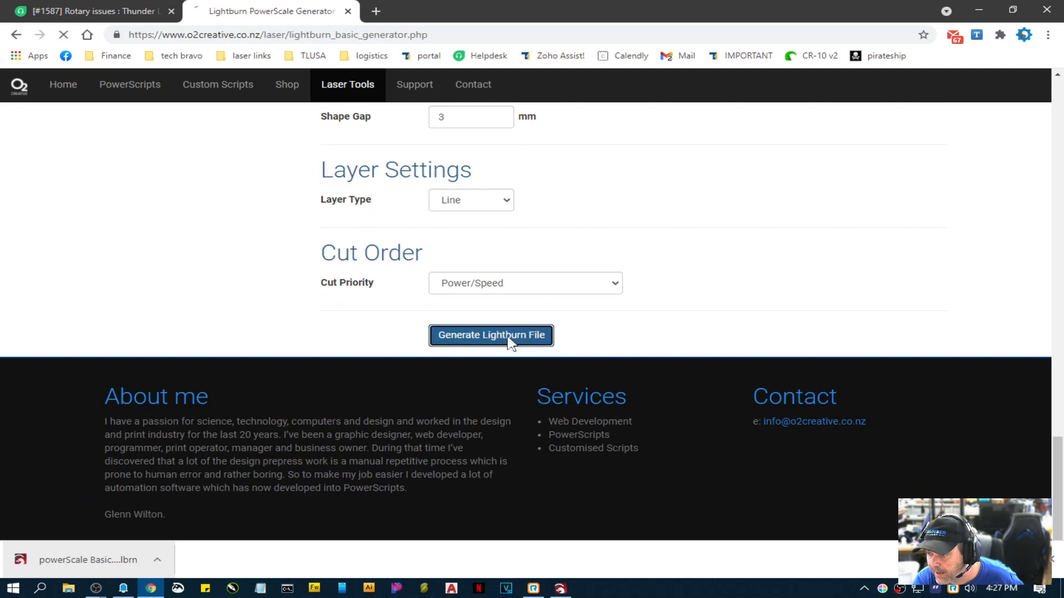
pyautogui.click(490, 335)
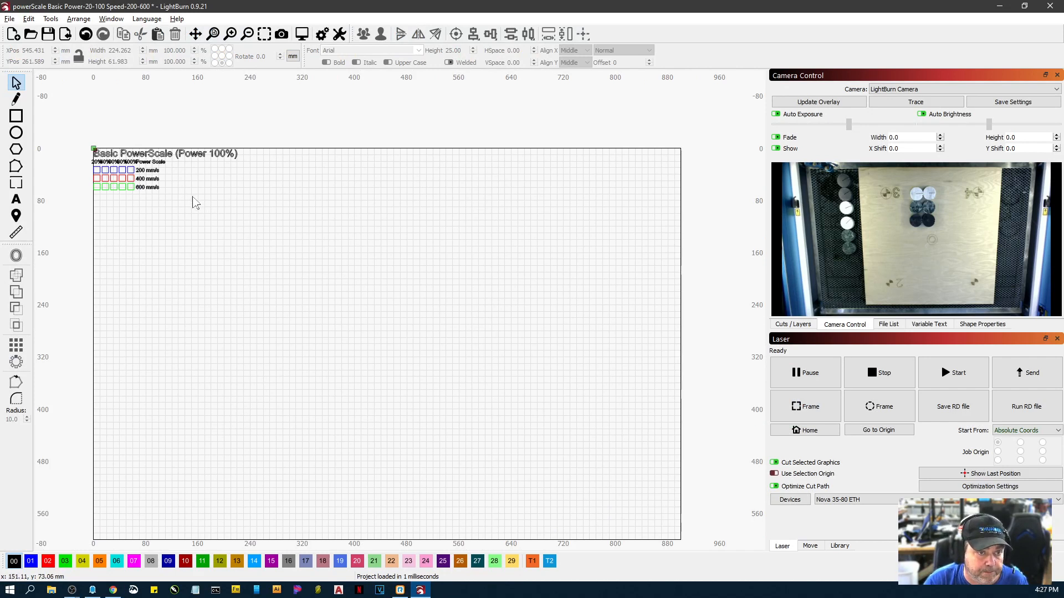
pyautogui.moveTo(182, 210)
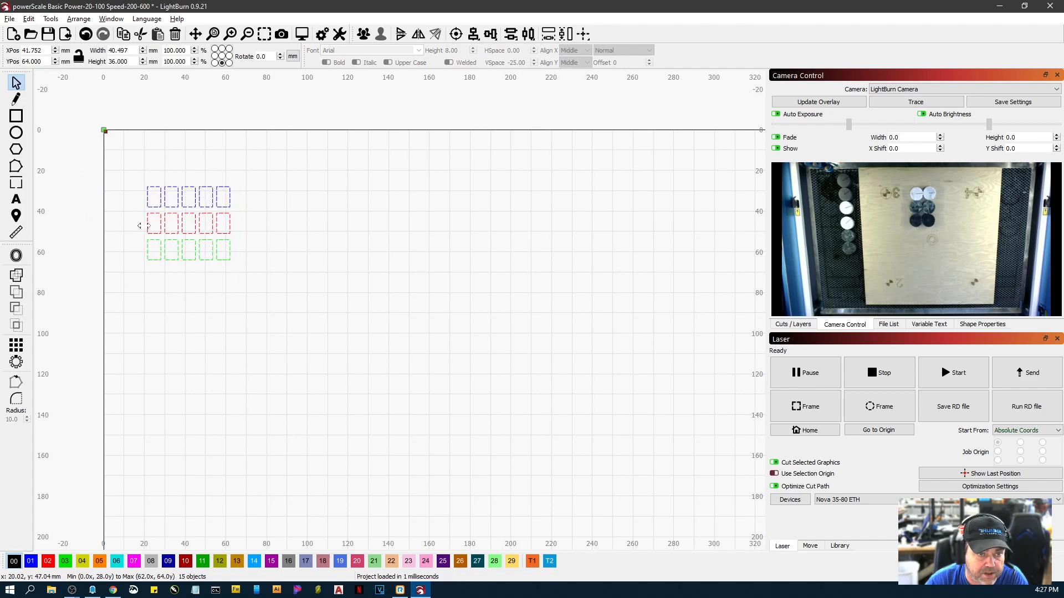
# Refresh the camera overlay and drag the 15-square grid onto a white stone disc
pyautogui.click(819, 101)
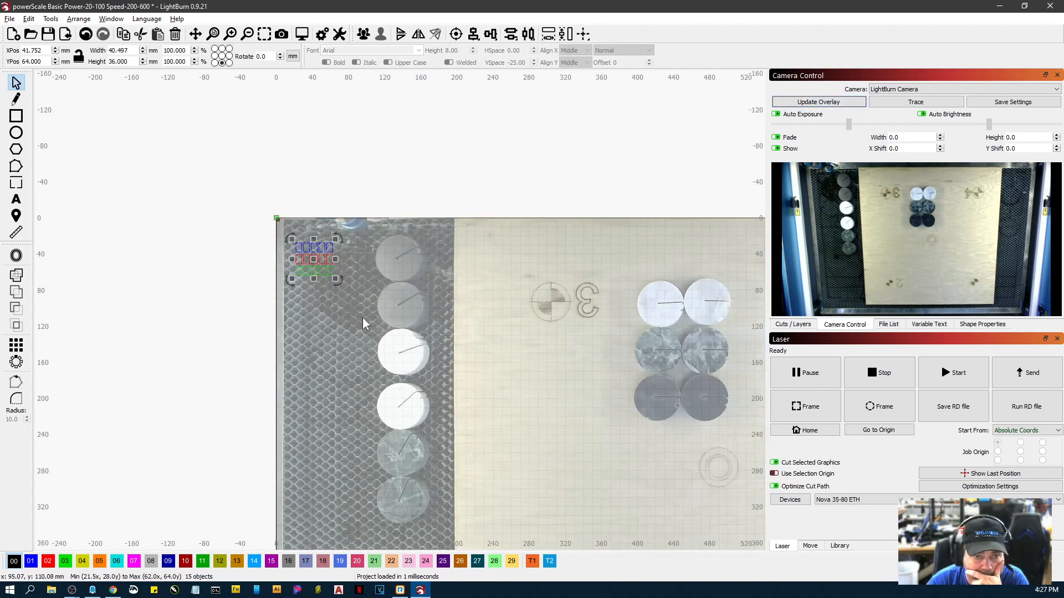
pyautogui.moveTo(314, 256); pyautogui.dragTo(647, 299)
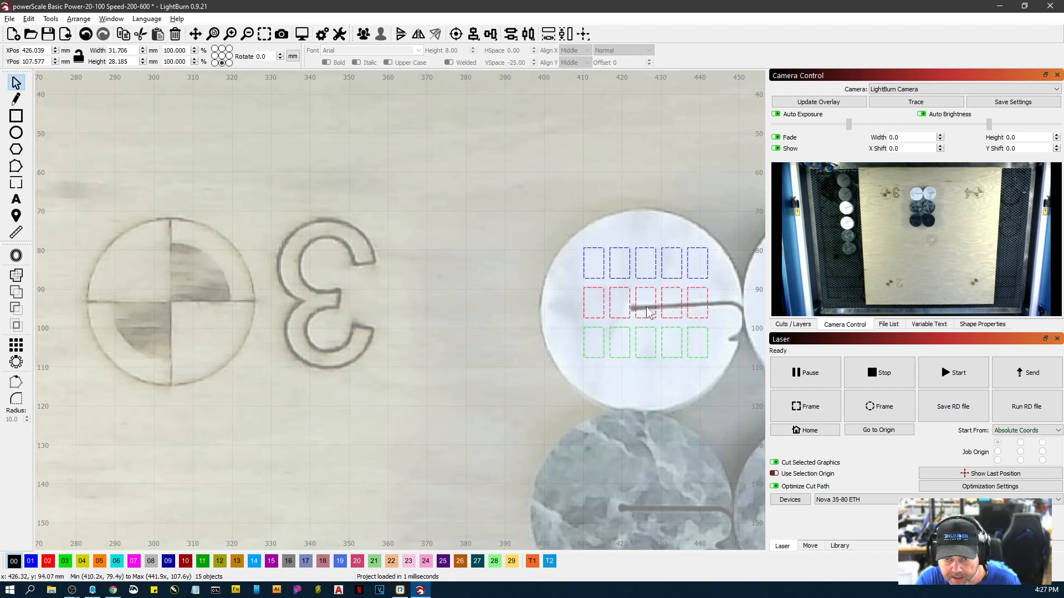
pyautogui.click(647, 311)
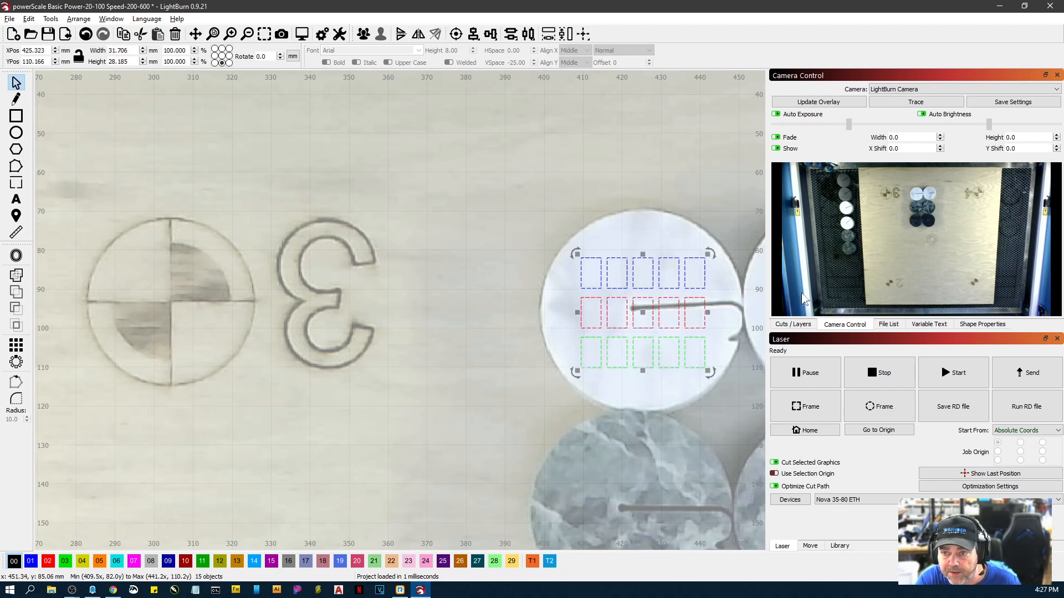
# Set the 200, 400 and 600 mm/s layers to Fill and open the cut settings
pyautogui.click(792, 324)
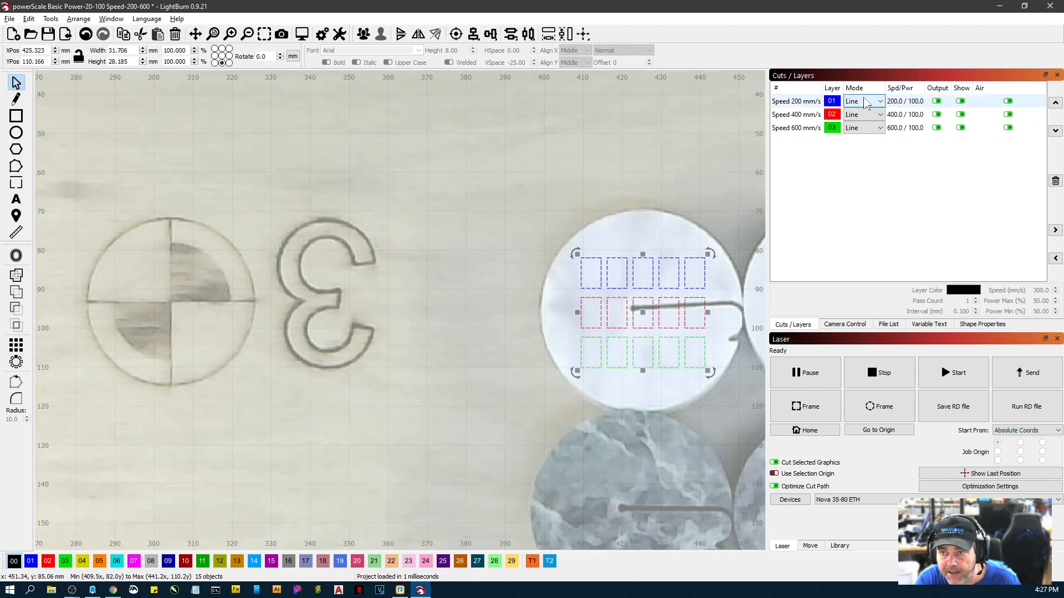
pyautogui.click(863, 101)
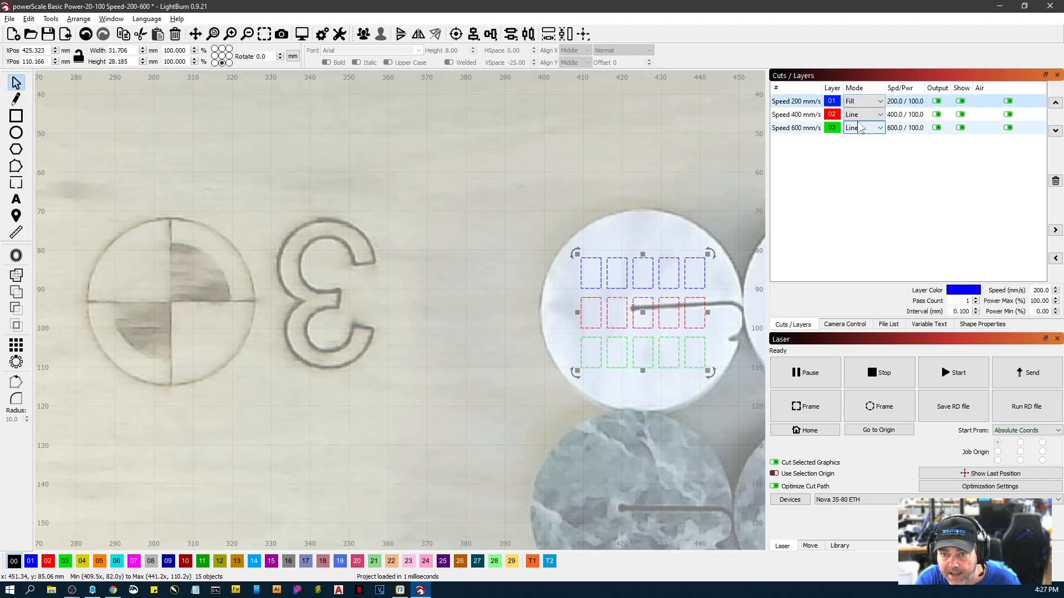
pyautogui.click(863, 127)
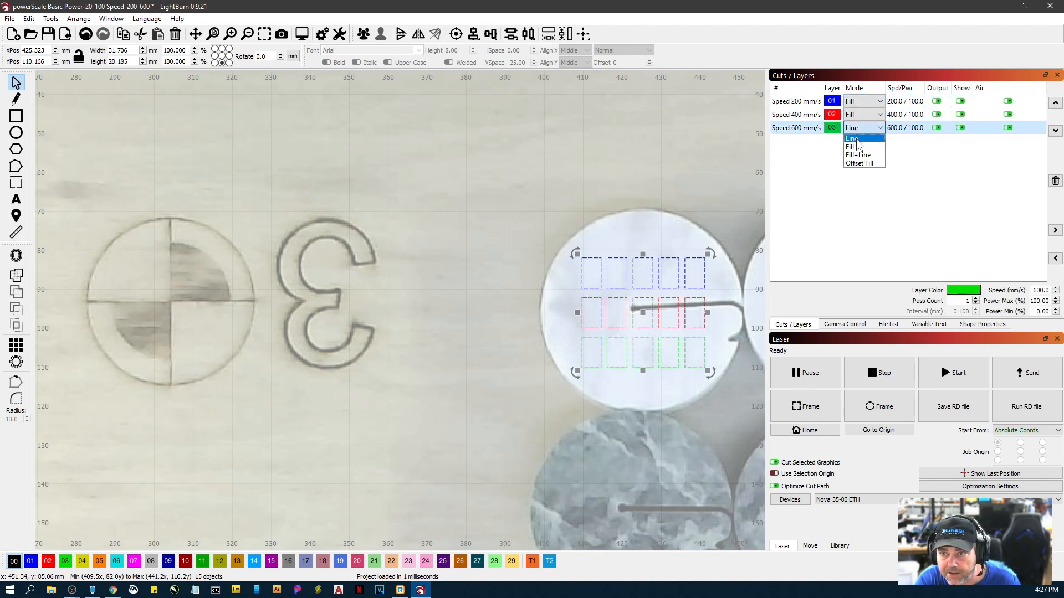
pyautogui.click(851, 146)
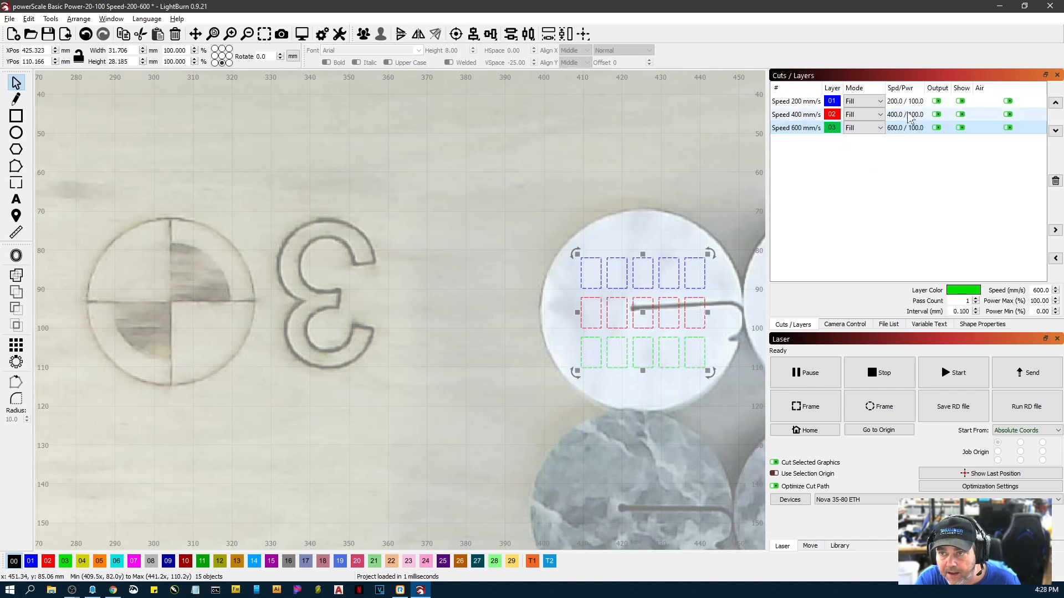
pyautogui.doubleClick(831, 101)
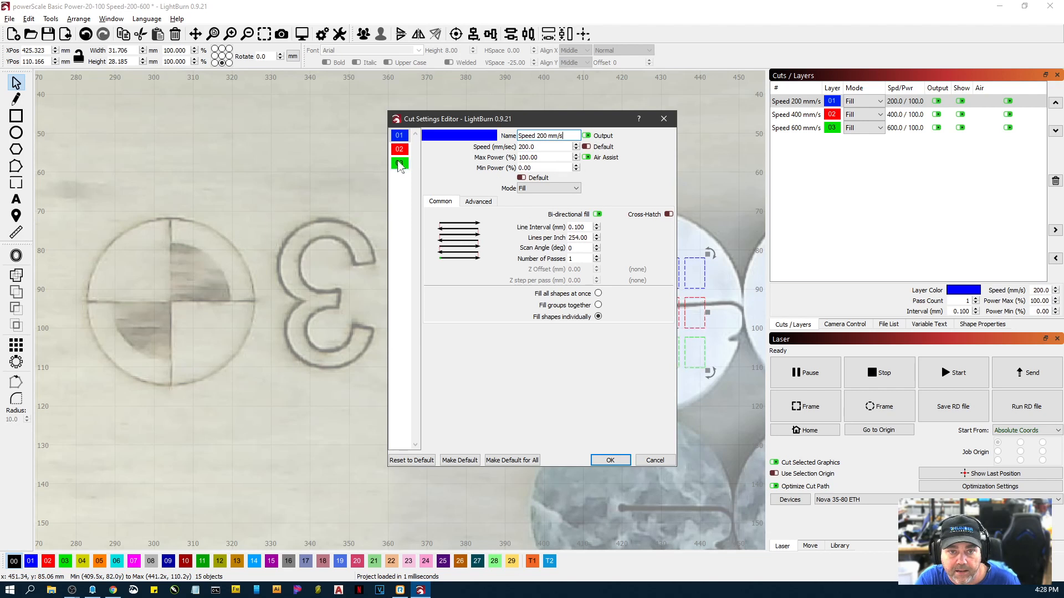
# Set a 0.07 mm line interval on the 200, 400 and 600 mm/s layers
pyautogui.click(399, 163)
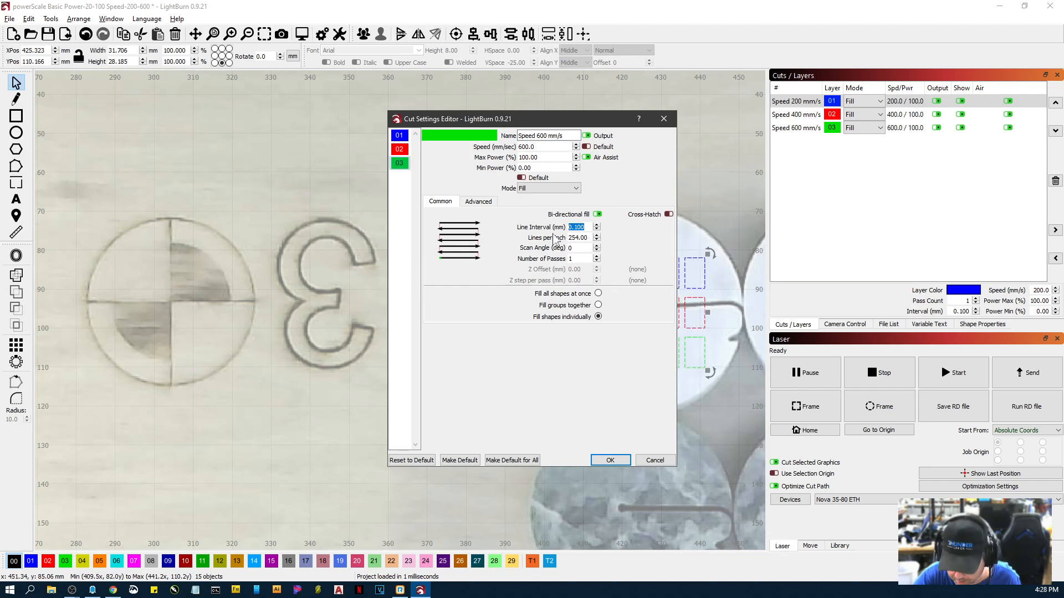
pyautogui.write('.07')
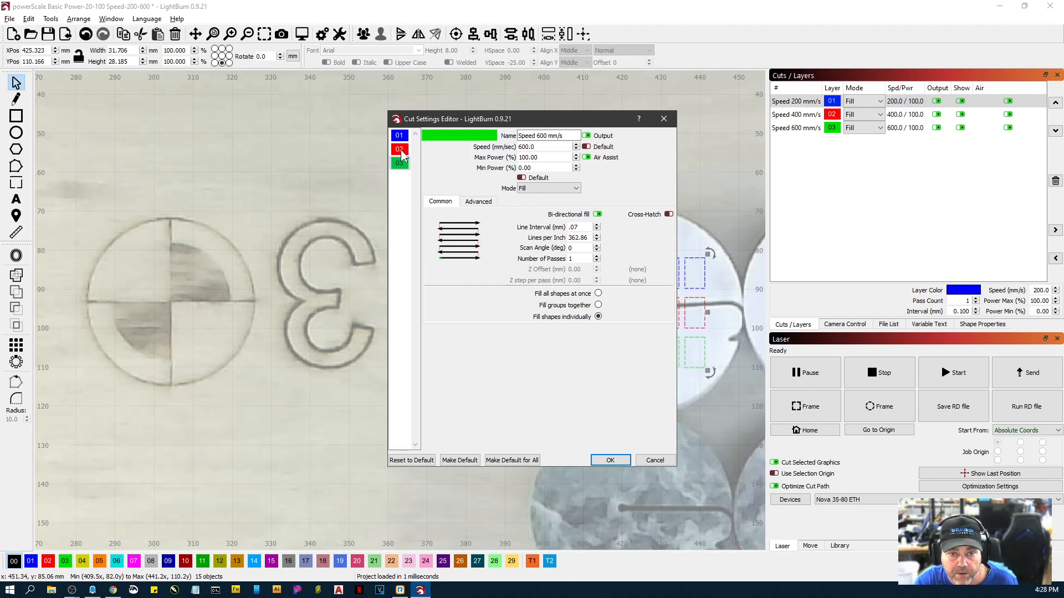
pyautogui.click(400, 149)
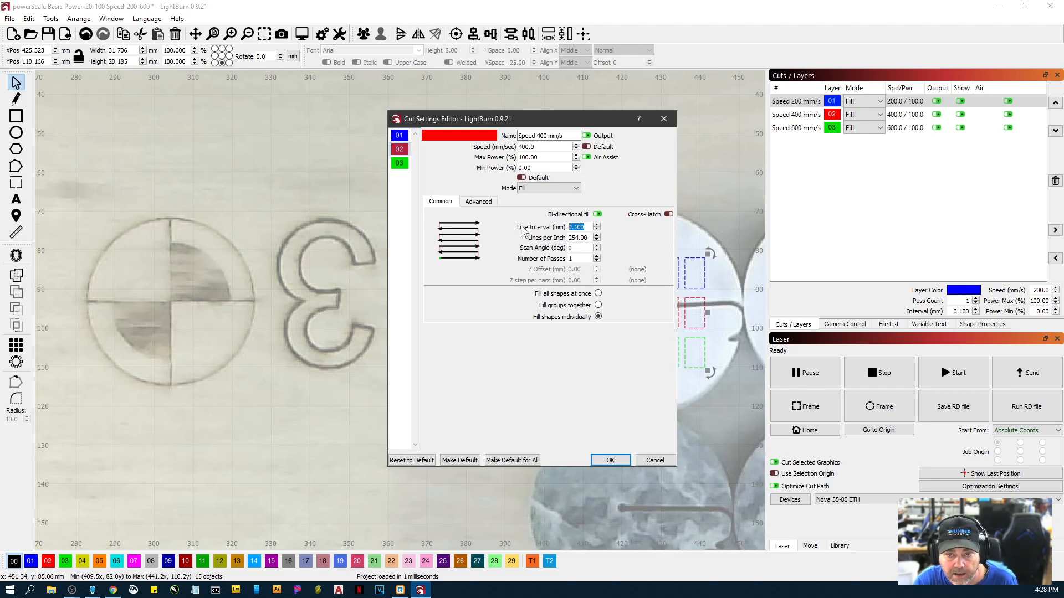
pyautogui.write('.07')
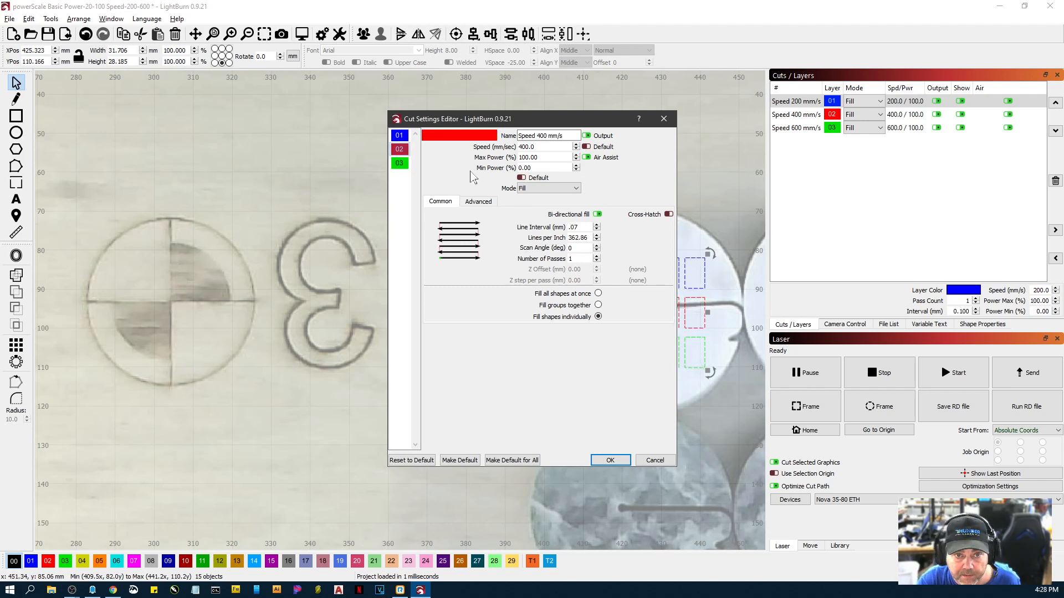
pyautogui.click(399, 163)
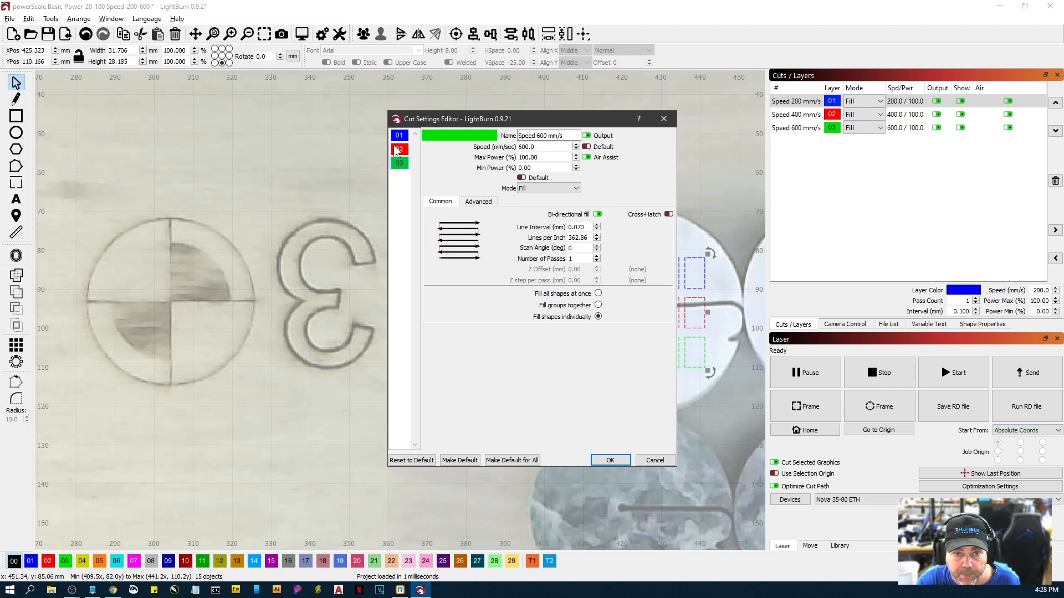
pyautogui.click(400, 134)
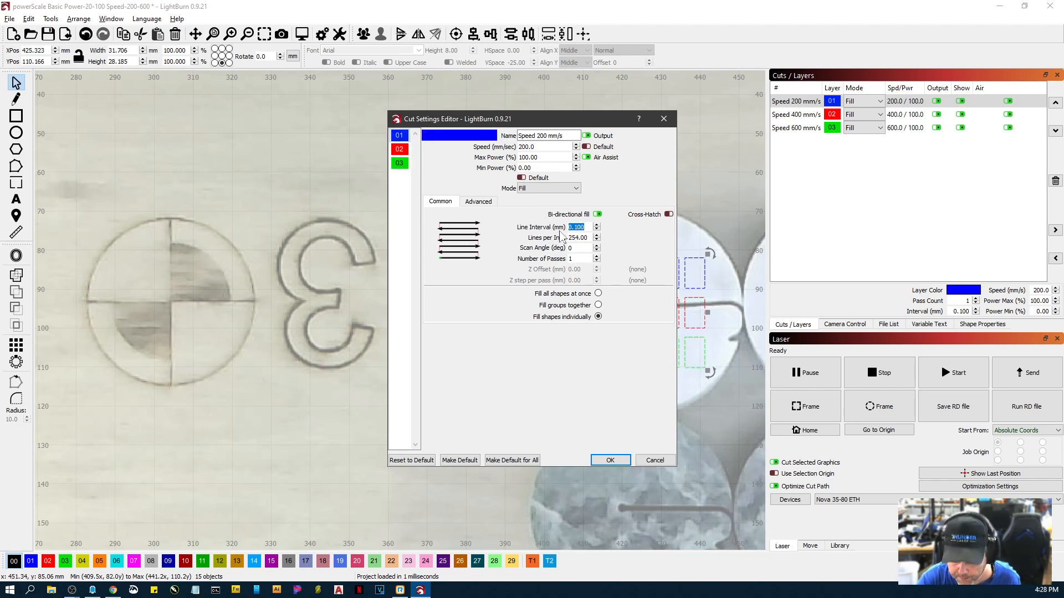
pyautogui.write('.07')
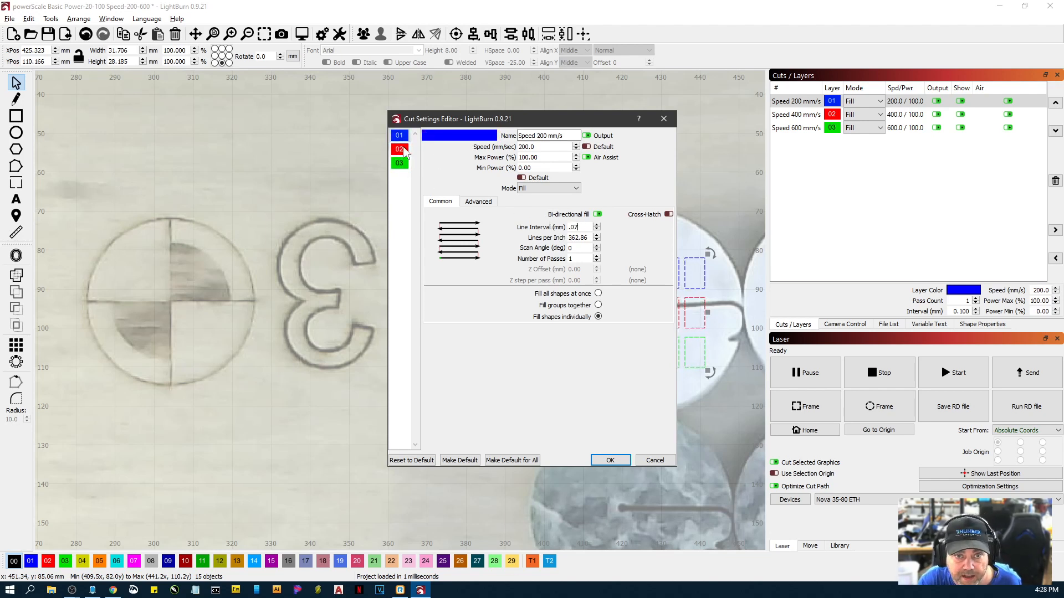
pyautogui.click(400, 163)
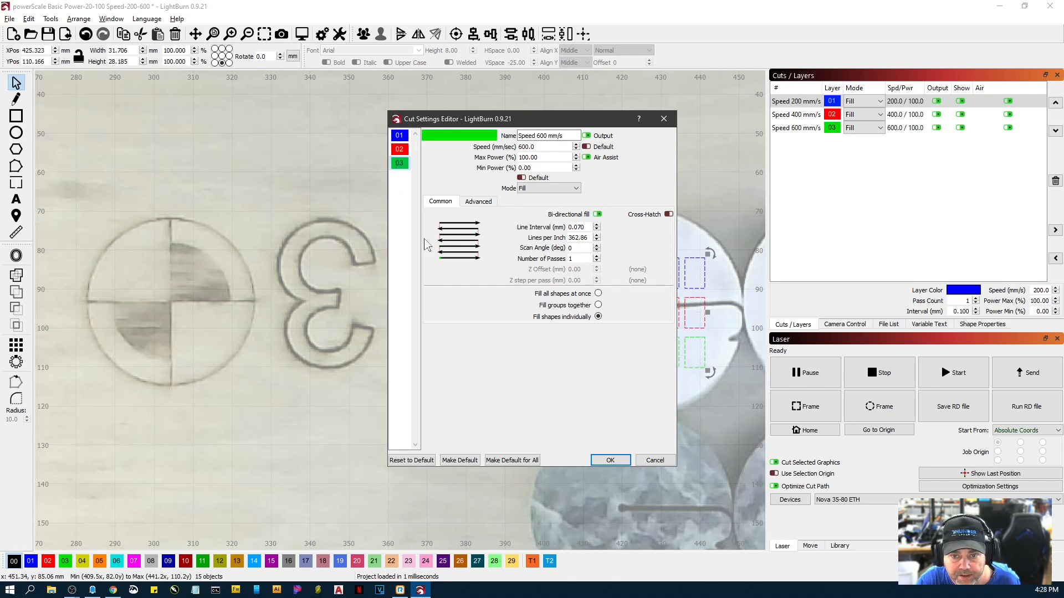
# Enable filling all shapes at once, turn off air assist, and apply the settings
pyautogui.click(598, 293)
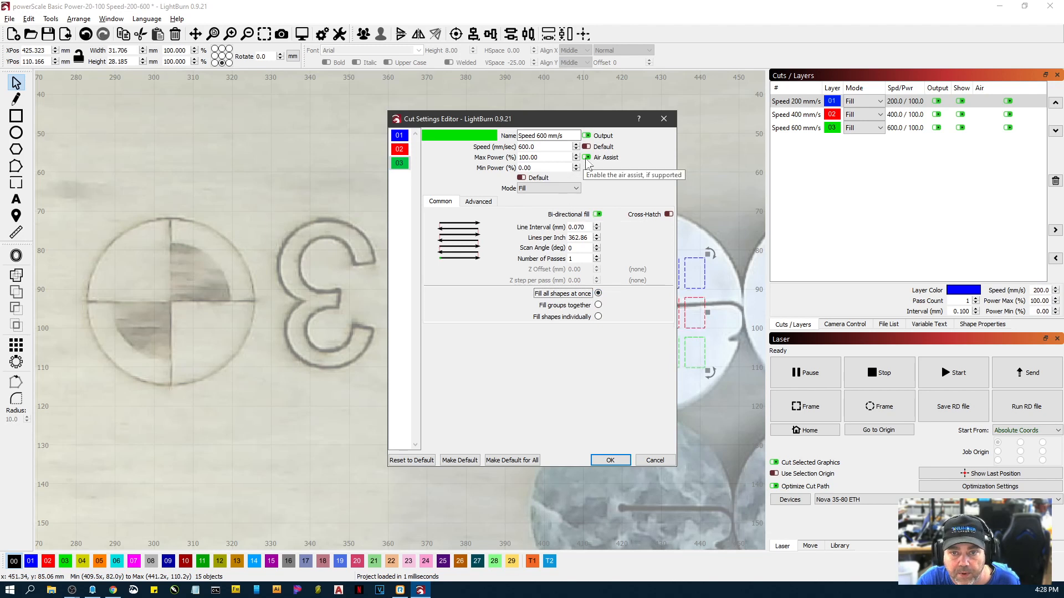
pyautogui.click(399, 149)
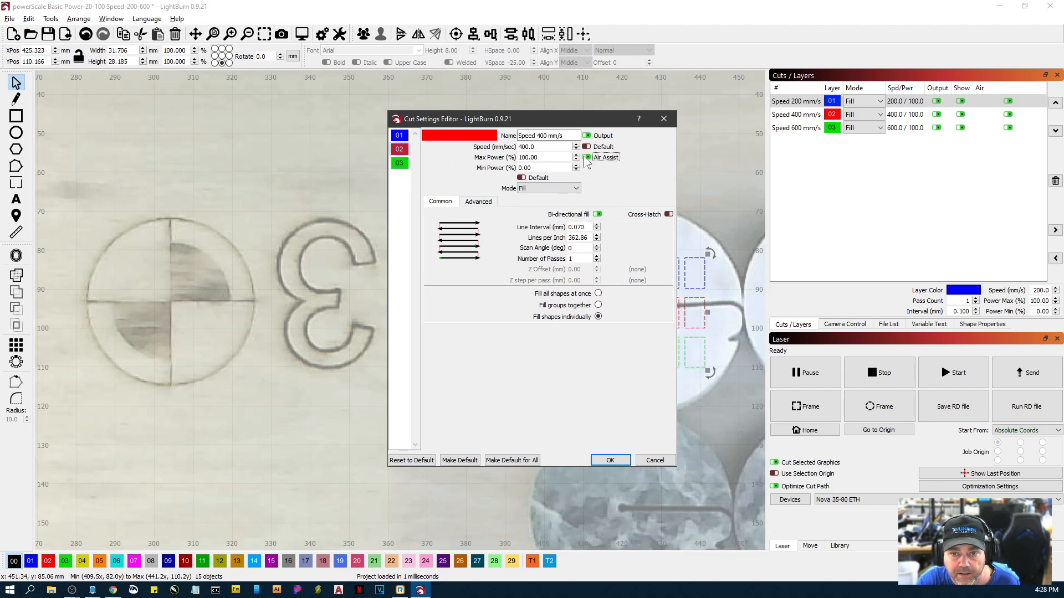
pyautogui.click(400, 135)
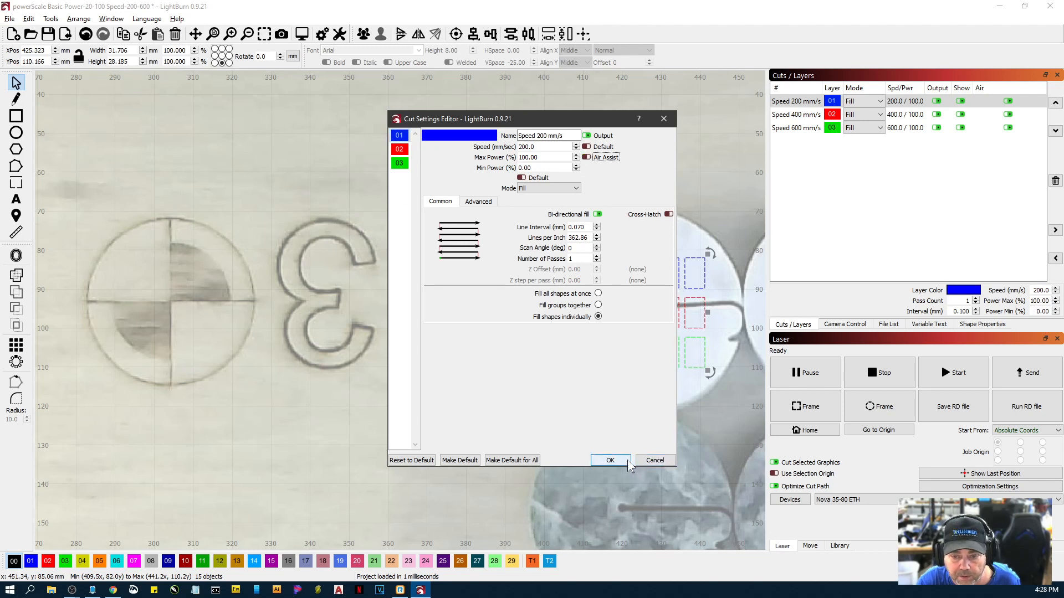
pyautogui.click(610, 460)
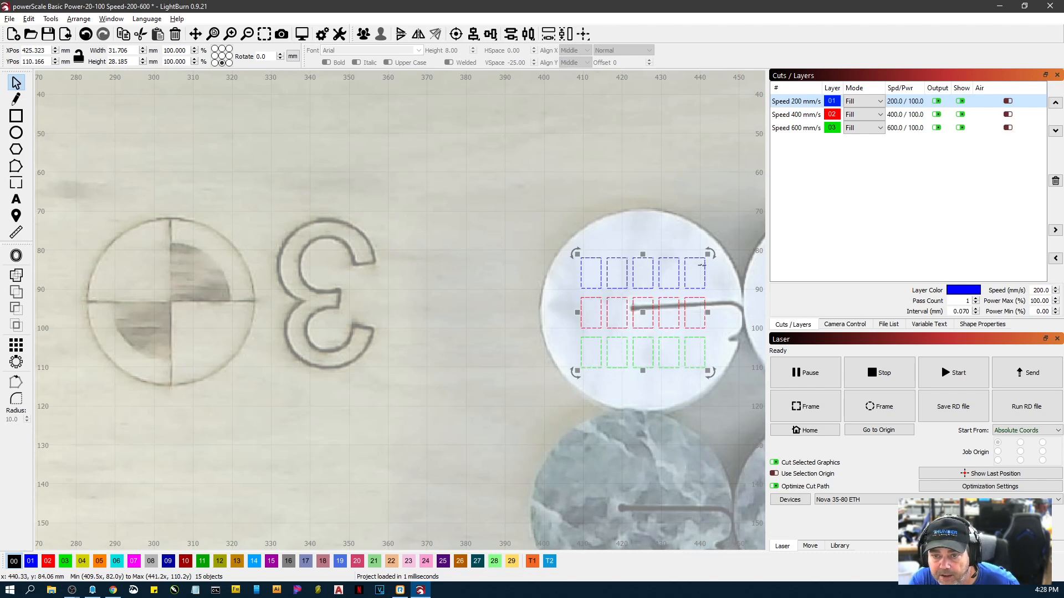
pyautogui.moveTo(603, 290)
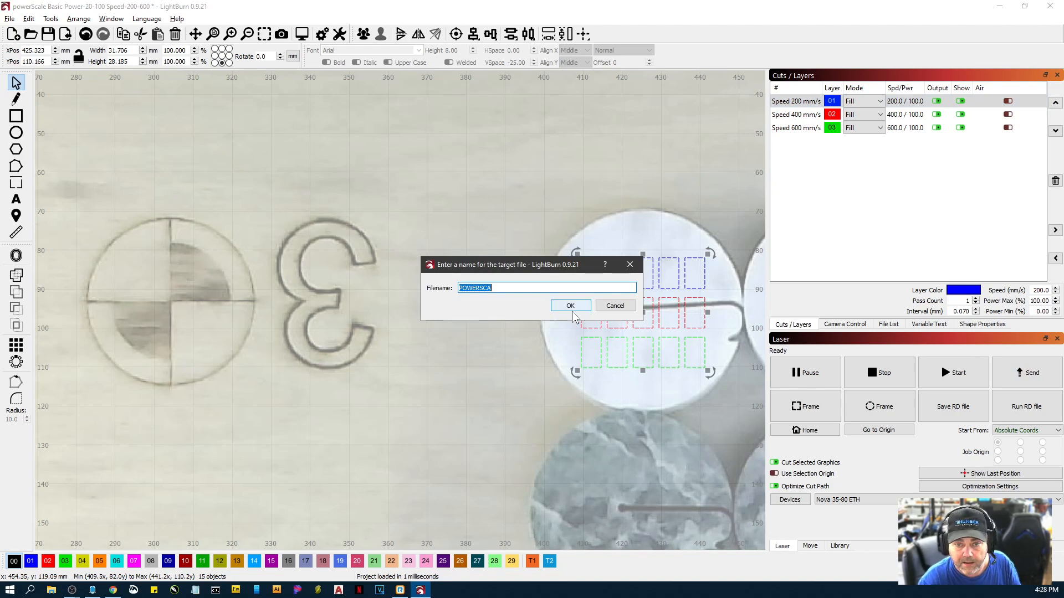
# Keep the suggested PowerScale job filename and confirm it
pyautogui.click(570, 305)
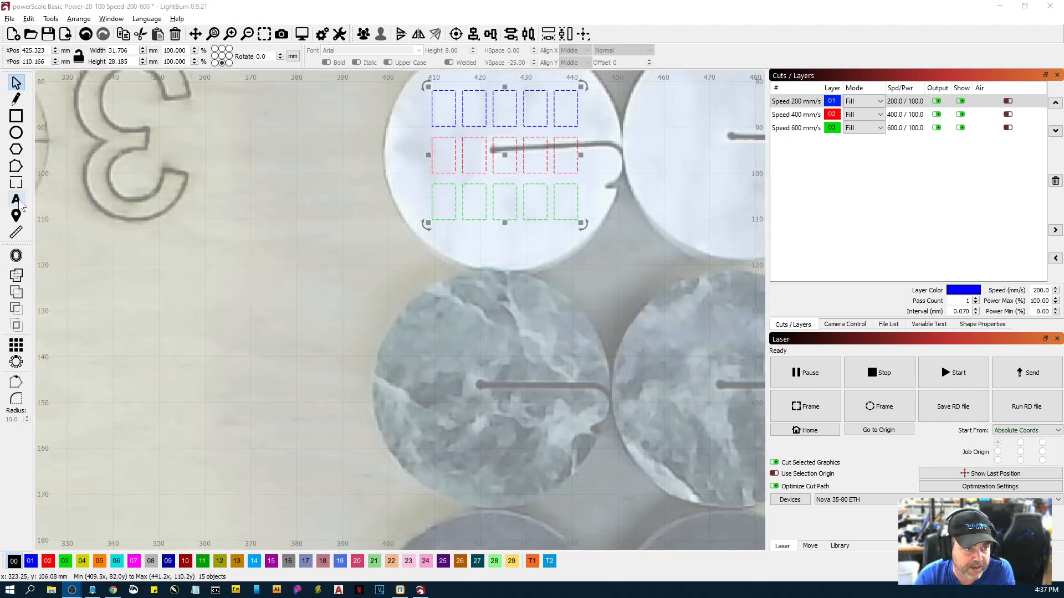
# Add a text '8' squashed to about 2 mm tall on a Line-mode Labels layer
pyautogui.click(16, 199)
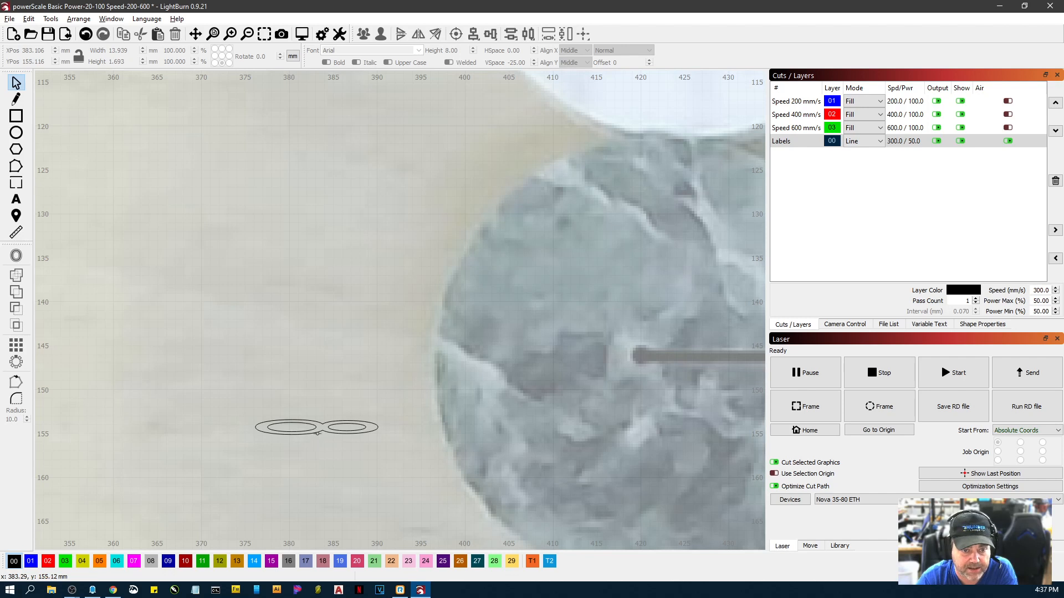
pyautogui.click(317, 428)
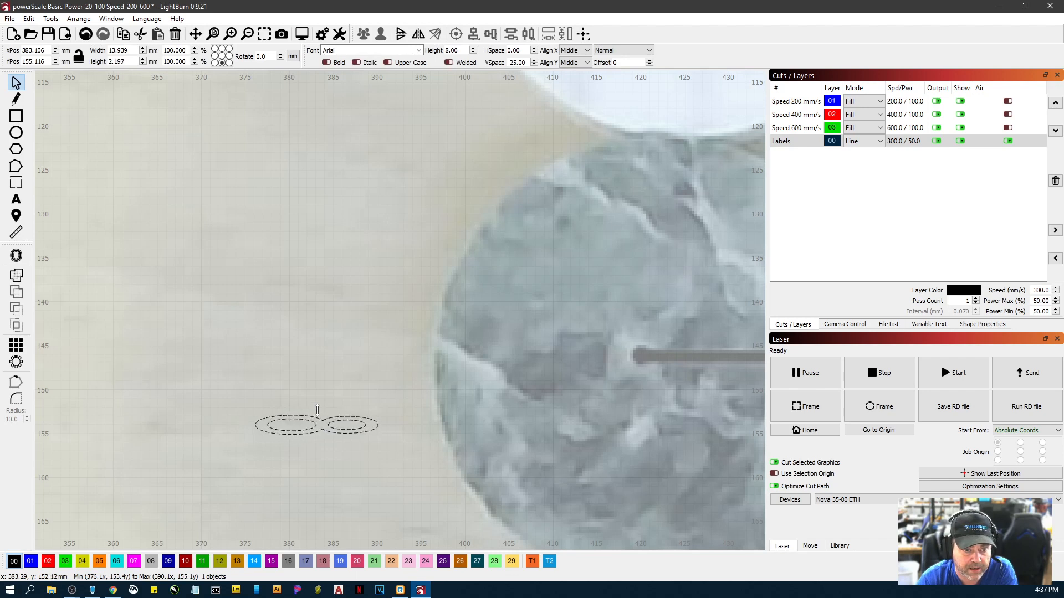
pyautogui.click(317, 425)
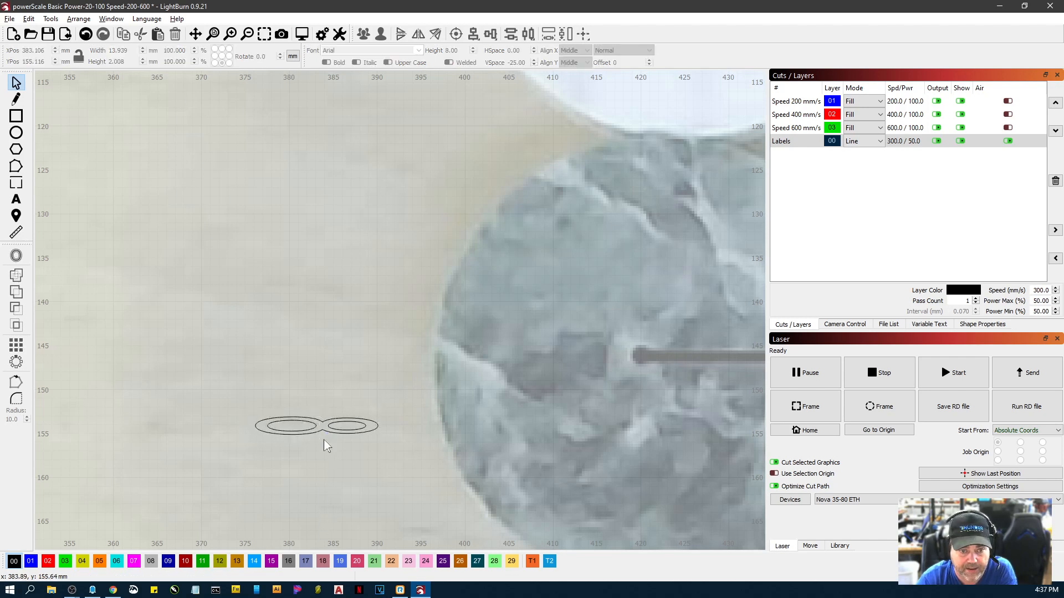
pyautogui.moveTo(311, 447)
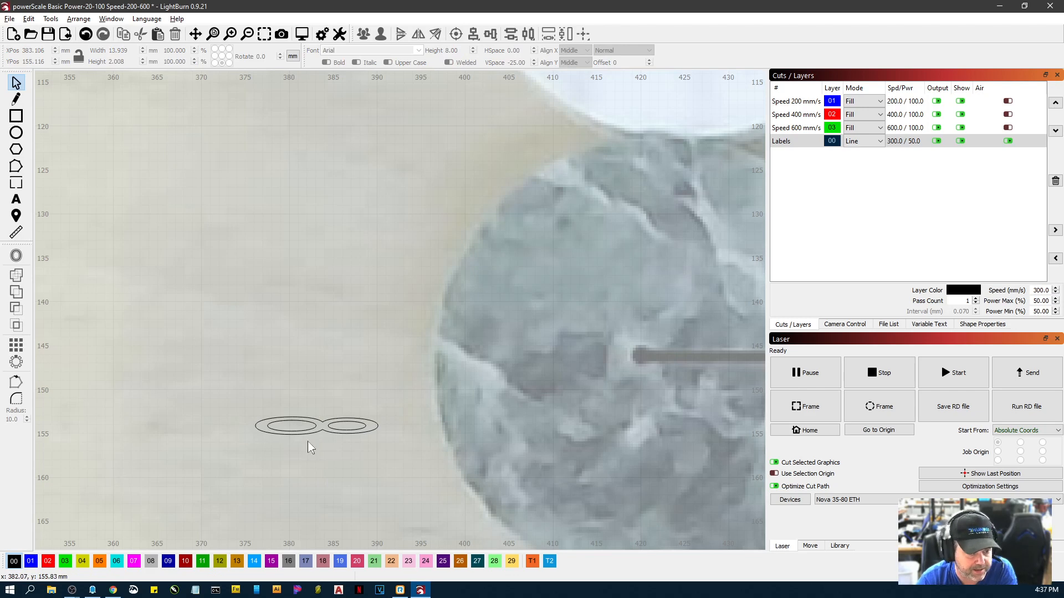
pyautogui.moveTo(429, 360)
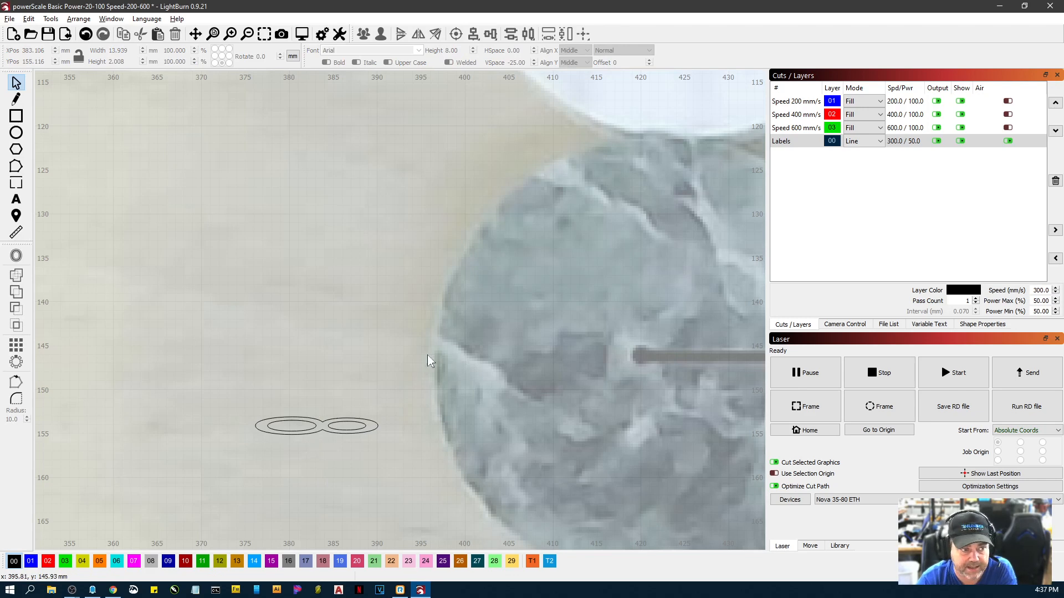